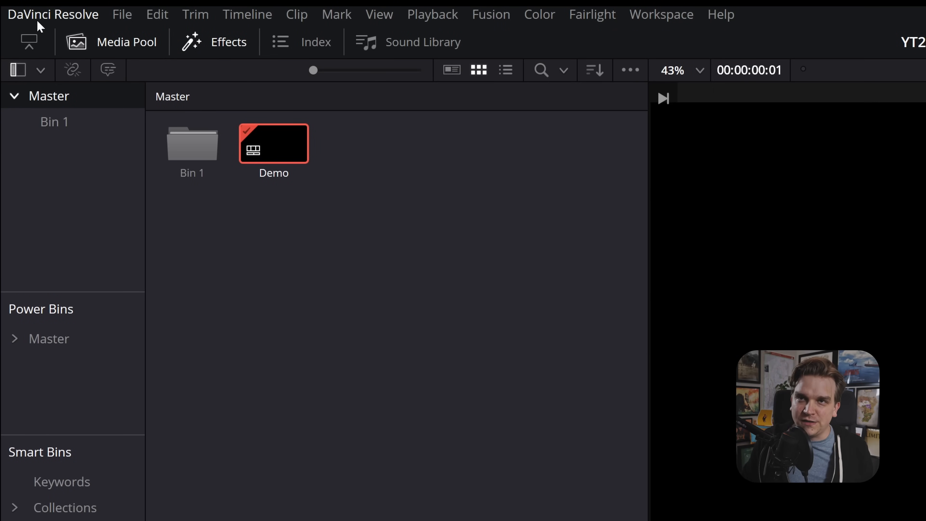
# Run Check for Updates and choose Download for the available Studio 18.6 release.
pyautogui.click(43, 14)
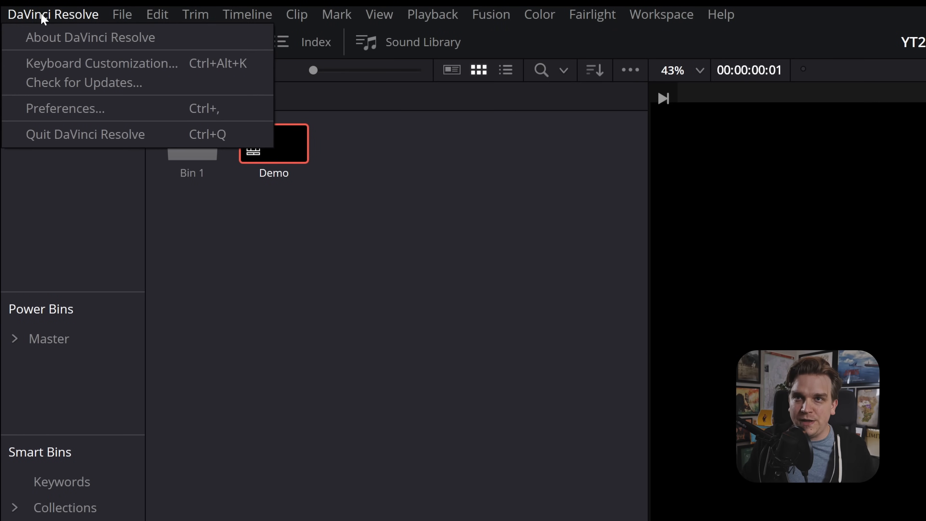
pyautogui.click(84, 83)
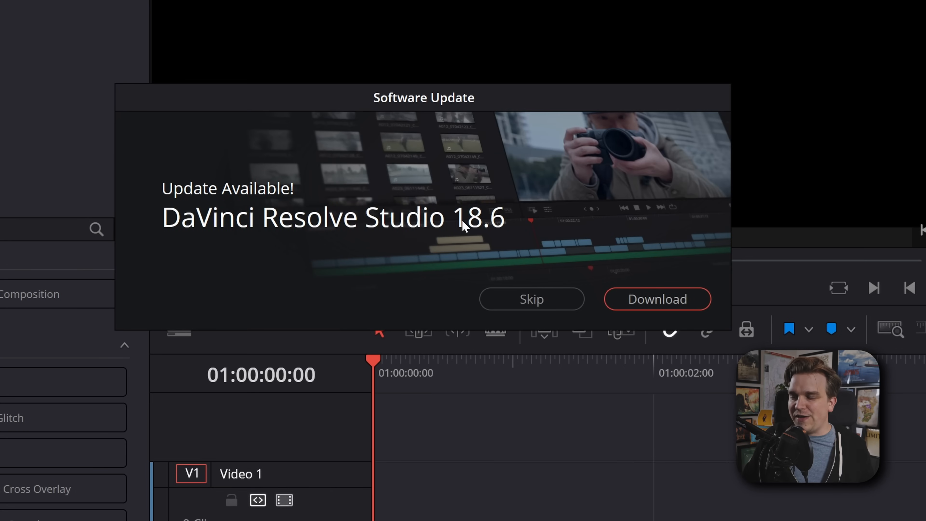
pyautogui.click(533, 300)
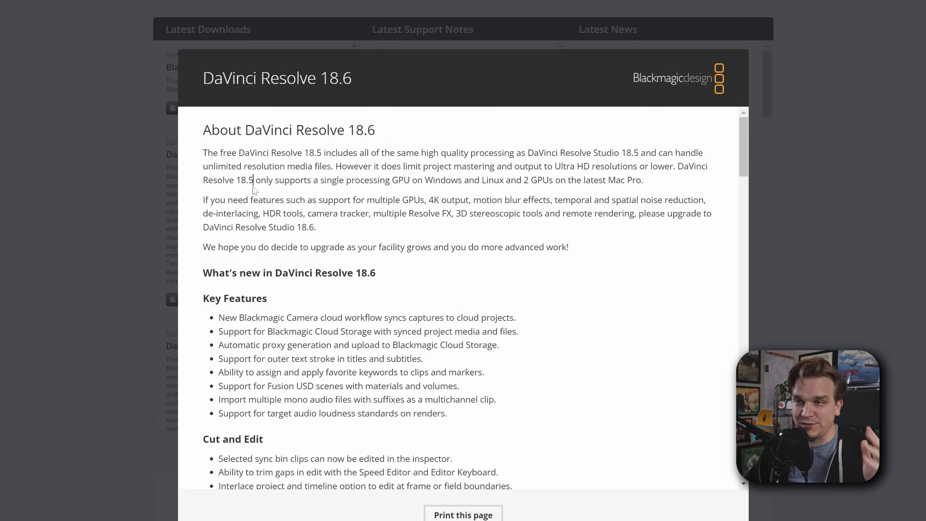
pyautogui.moveTo(167, 167)
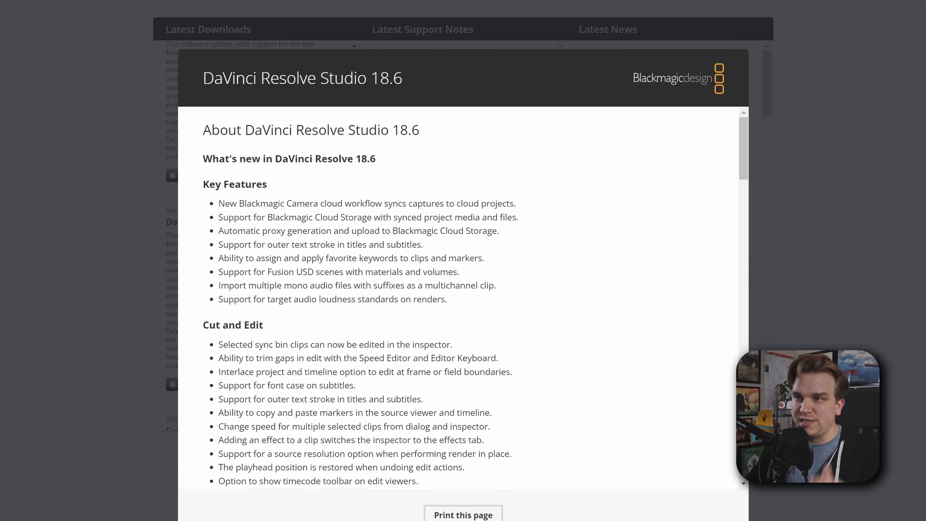
# Highlight the Blackmagic Camera cloud workflow and Cloud Storage lines in Key Features.
pyautogui.moveTo(260, 204); pyautogui.dragTo(416, 203)
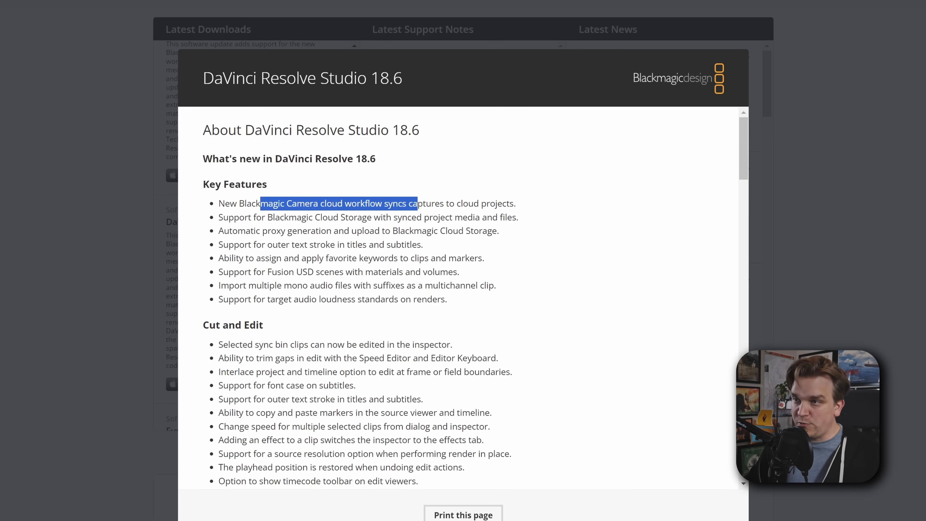
pyautogui.moveTo(416, 204); pyautogui.dragTo(378, 216)
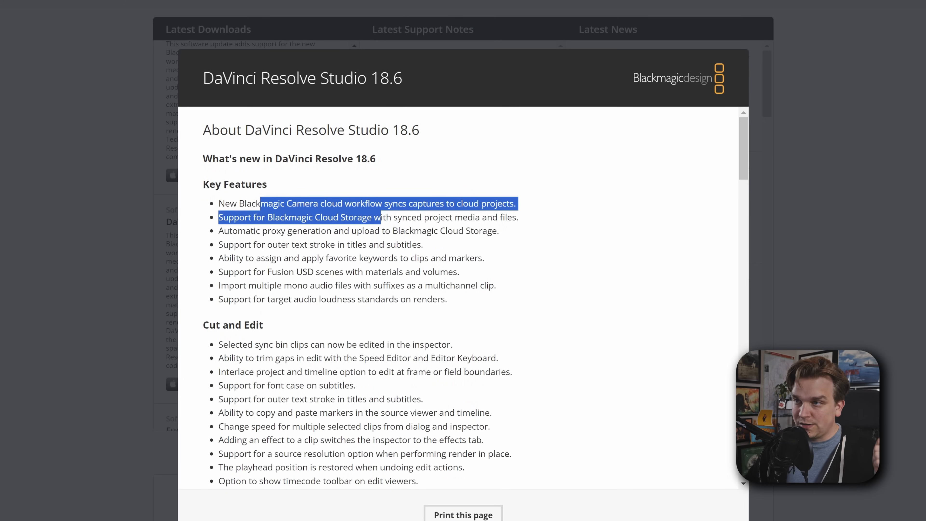
pyautogui.moveTo(372, 217); pyautogui.dragTo(372, 231)
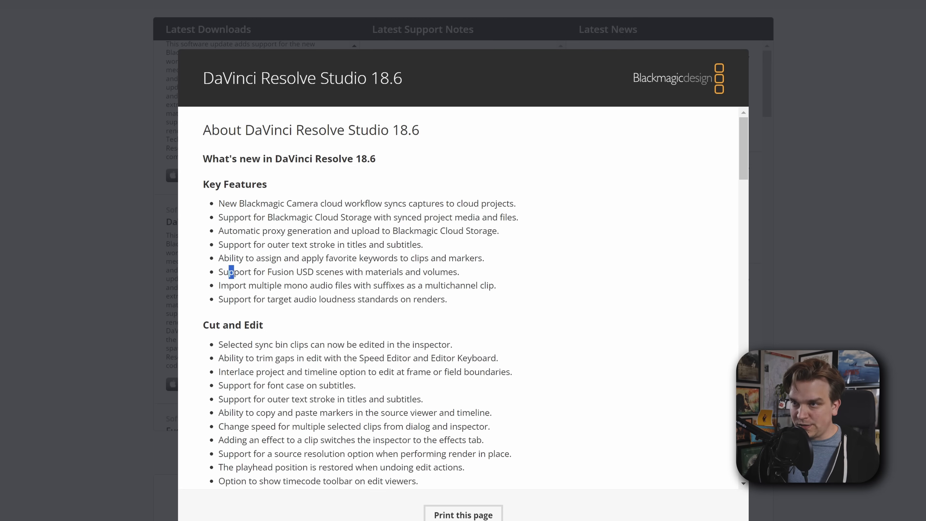
pyautogui.moveTo(230, 272); pyautogui.dragTo(400, 272)
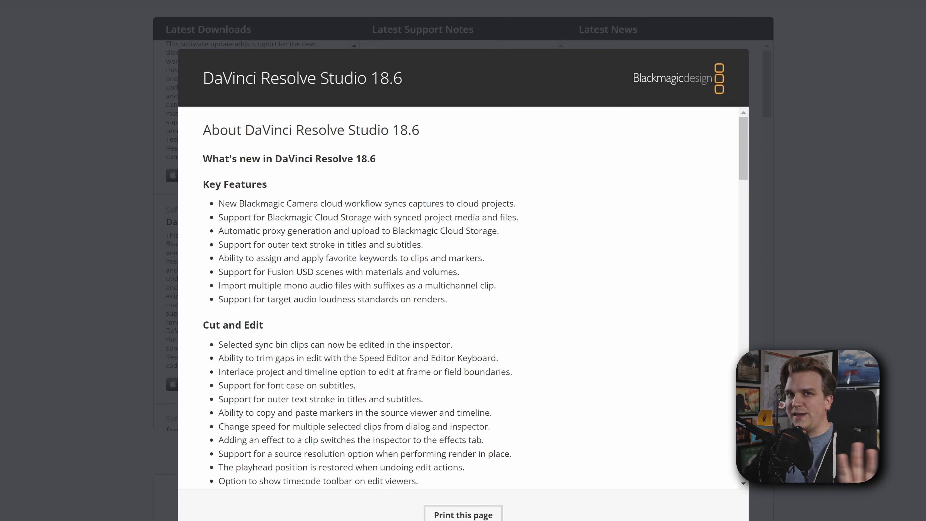
# Highlight the Fusion USD scenes and multichannel mono audio import features, scrolling on toward Cut and Edit.
pyautogui.scroll(-3)
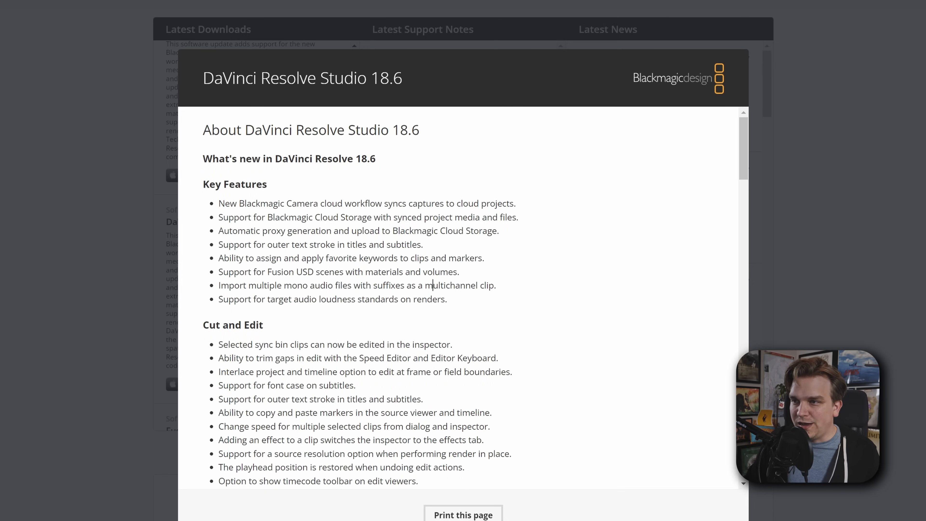
pyautogui.moveTo(256, 271); pyautogui.dragTo(313, 272)
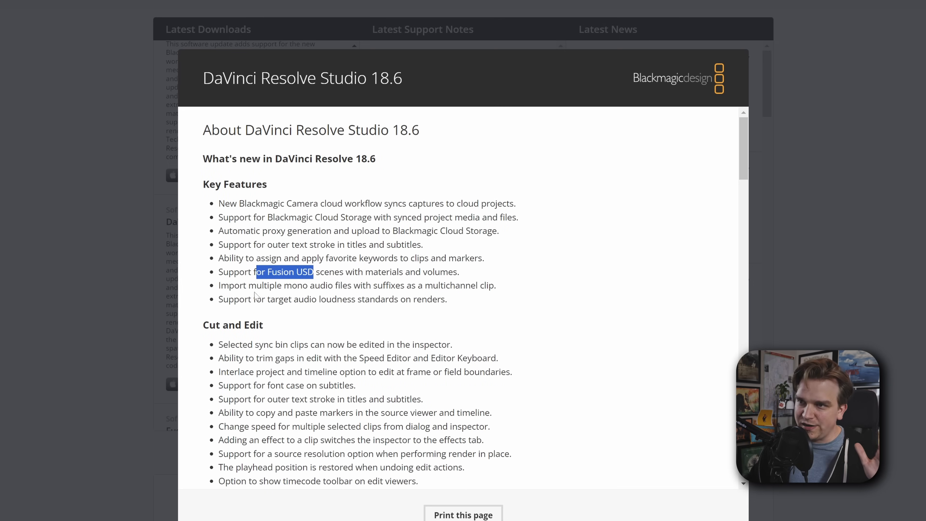
pyautogui.moveTo(290, 285); pyautogui.dragTo(449, 285)
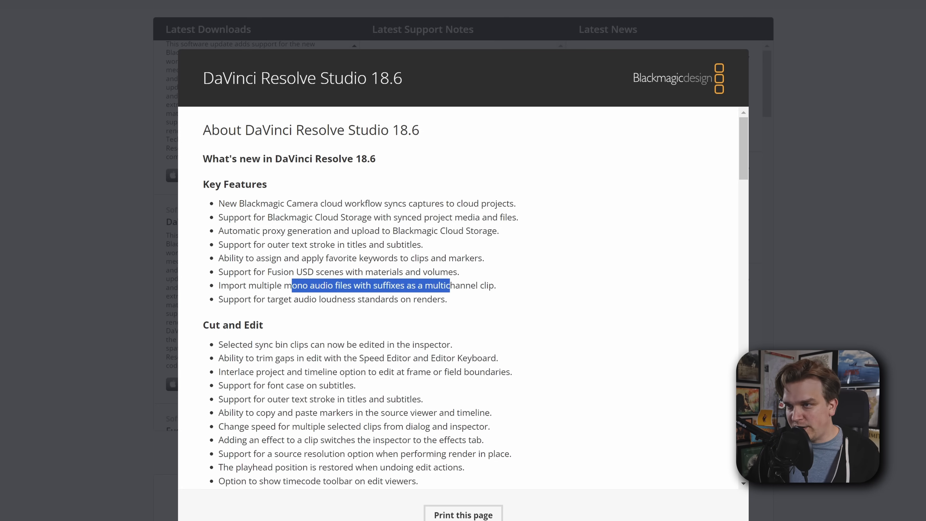
pyautogui.scroll(-3)
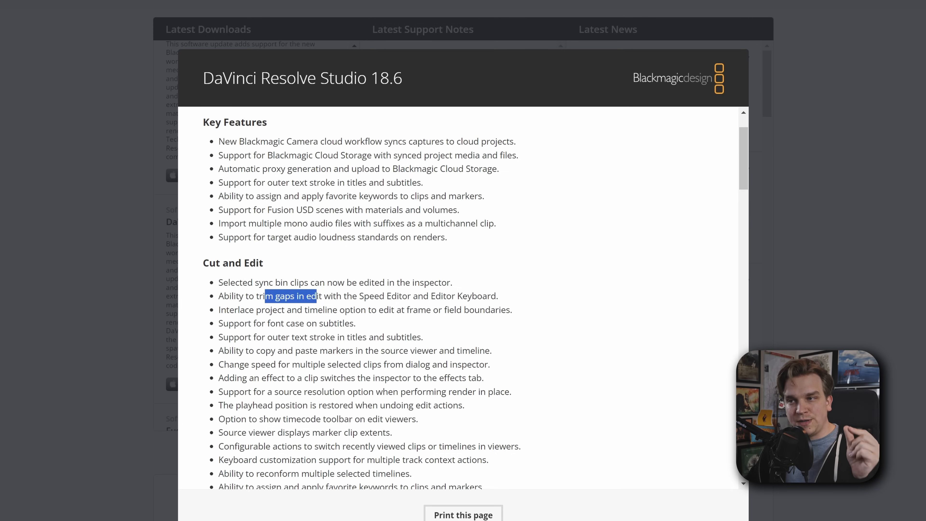
# Highlight the trim gaps in edit and source-resolution render in place features under Cut and Edit.
pyautogui.moveTo(316, 295); pyautogui.dragTo(400, 295)
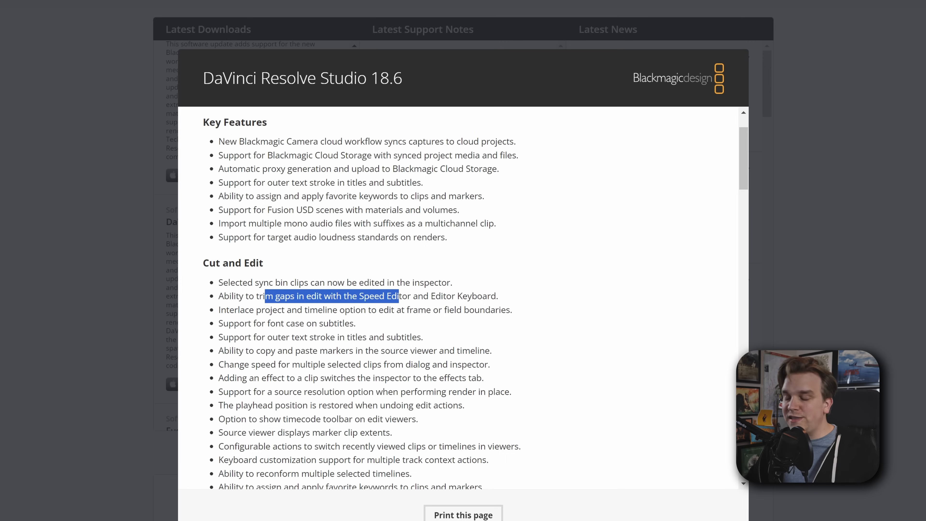
pyautogui.scroll(-3)
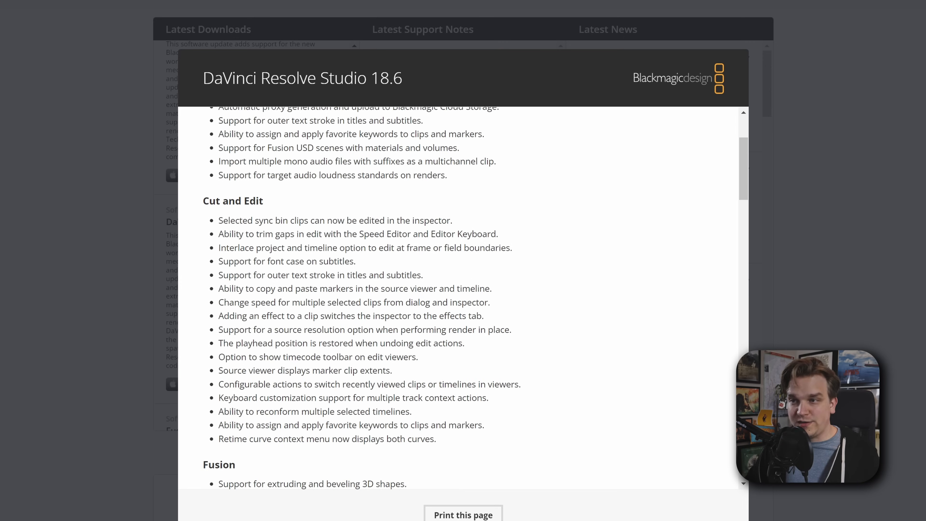
pyautogui.moveTo(240, 275); pyautogui.dragTo(299, 275)
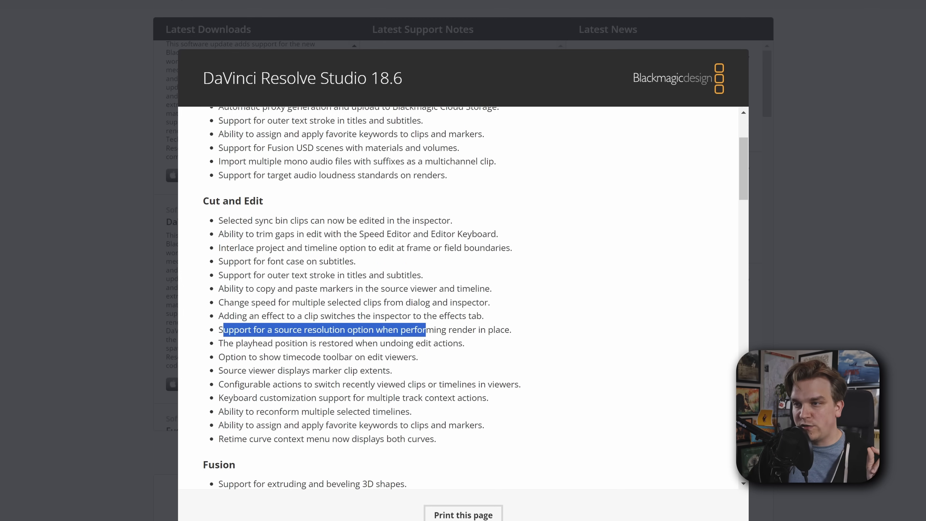
# Scroll on through the rest of Cut and Edit and the Fusion list to the start of Color.
pyautogui.scroll(-3)
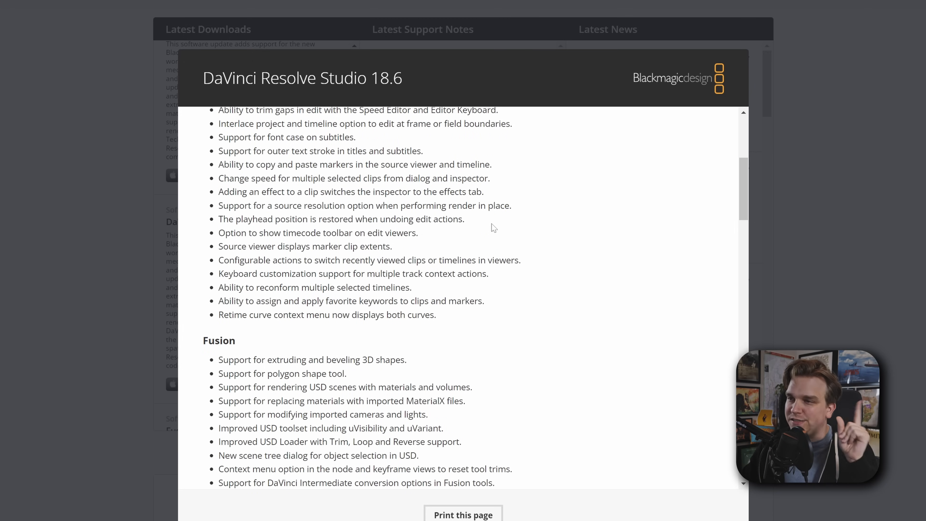
pyautogui.scroll(-3)
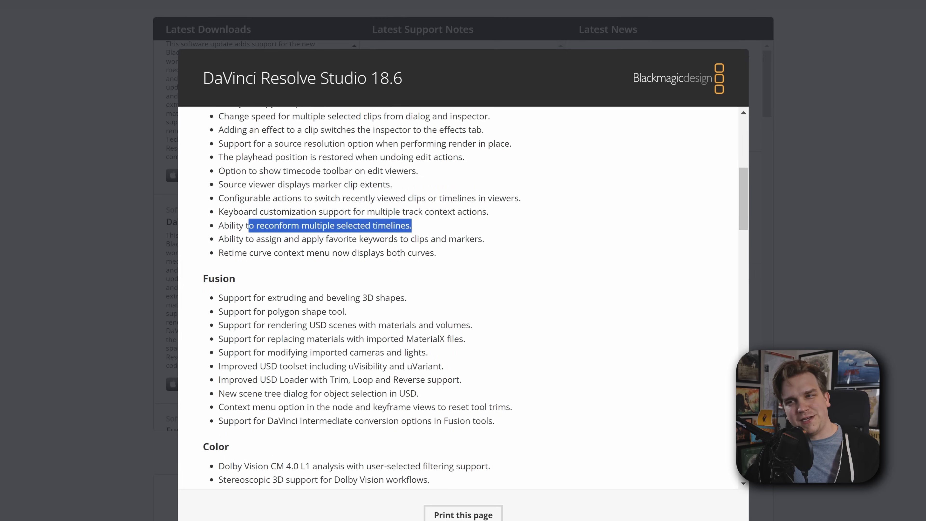
pyautogui.scroll(-3)
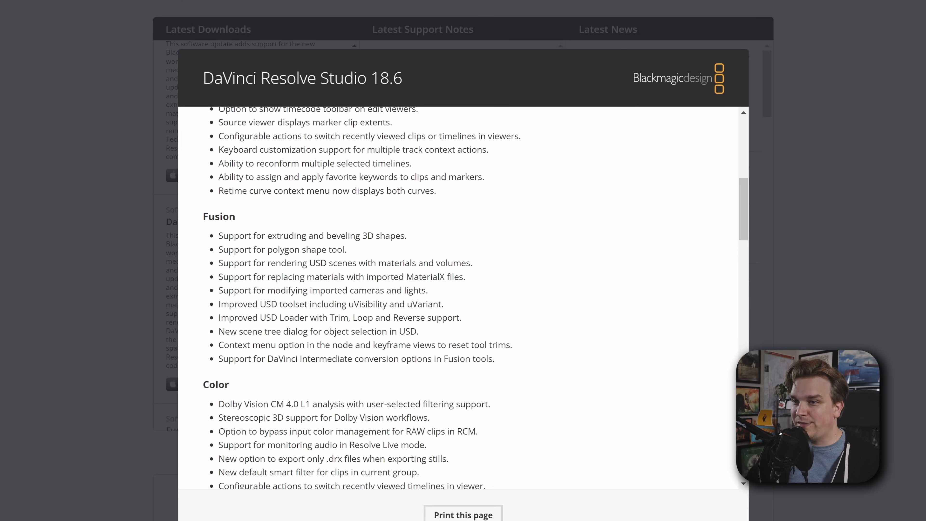
# Highlight the DaVinci Intermediate conversion options line in the Fusion section.
pyautogui.moveTo(239, 249); pyautogui.dragTo(342, 250)
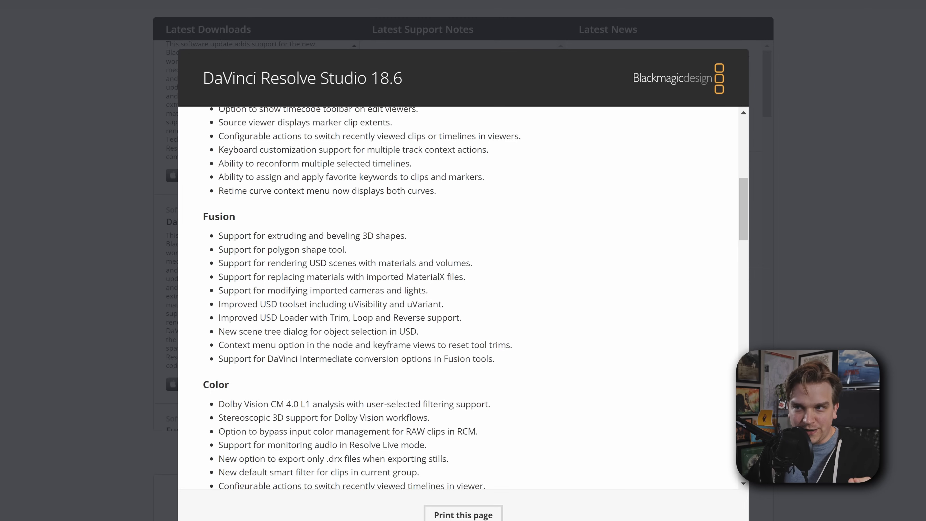
pyautogui.moveTo(256, 249); pyautogui.dragTo(336, 249)
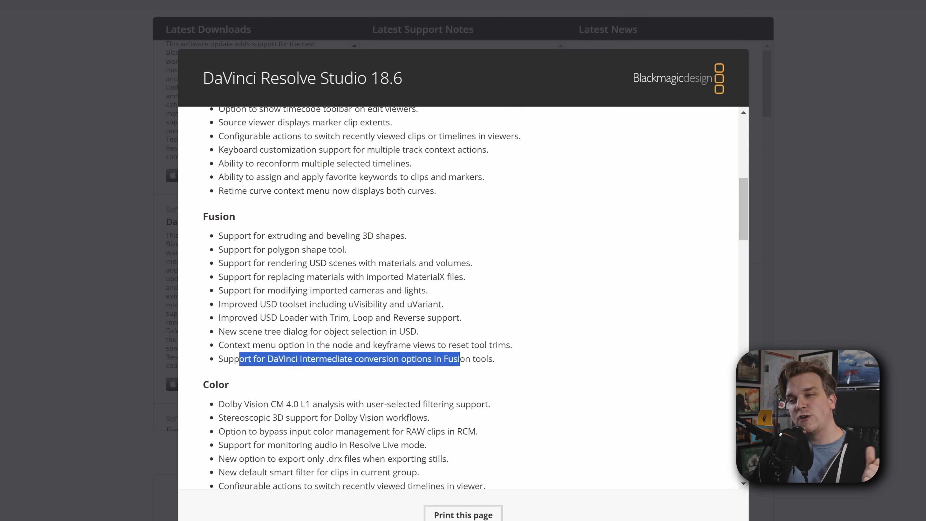
pyautogui.scroll(-3)
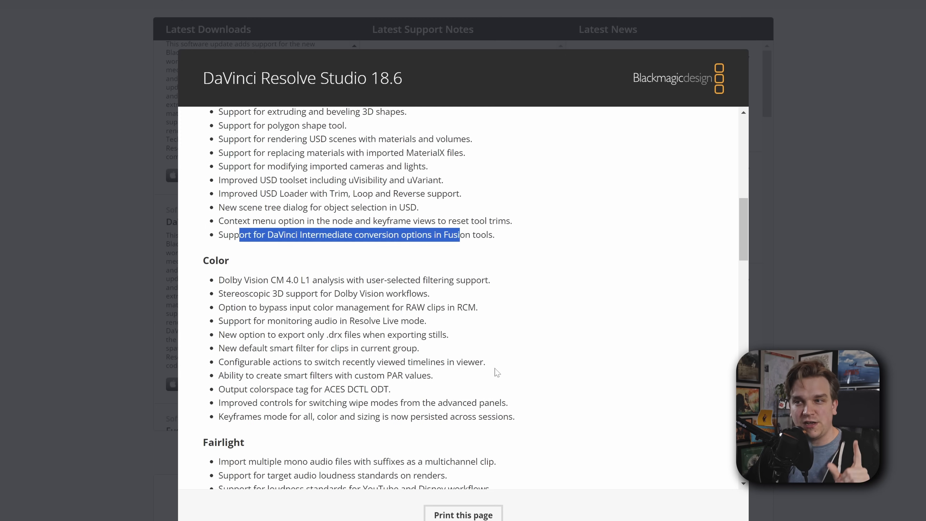
# Highlight the smart filter and viewer features in Color and scroll on to Fairlight.
pyautogui.scroll(-3)
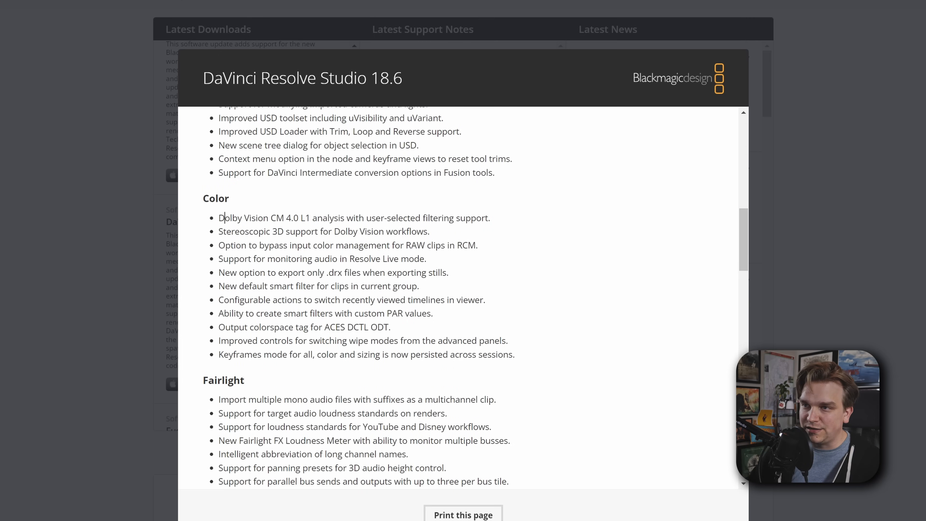
pyautogui.moveTo(335, 273)
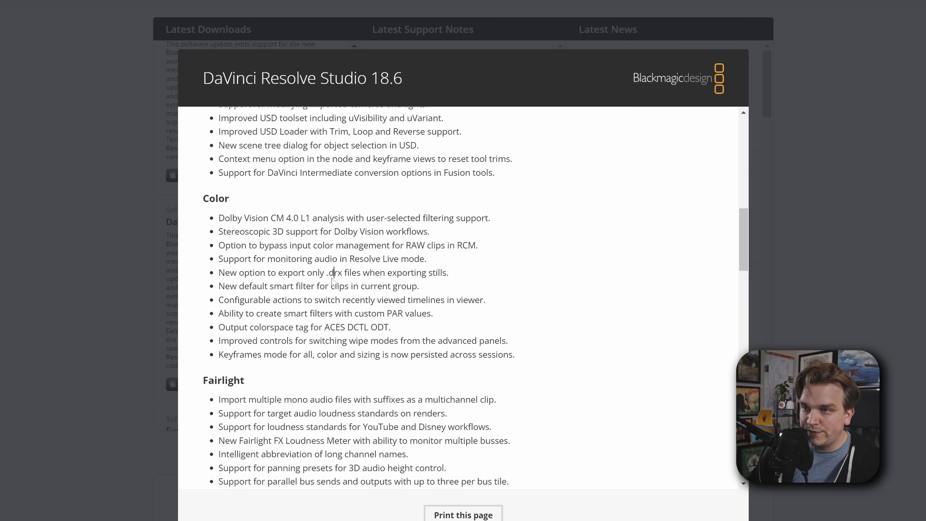
pyautogui.moveTo(266, 286); pyautogui.dragTo(282, 340)
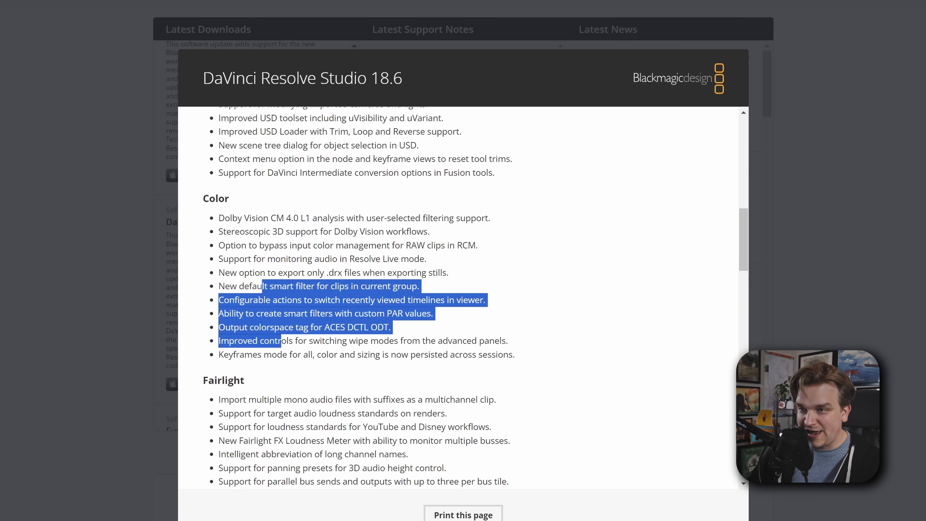
pyautogui.scroll(-3)
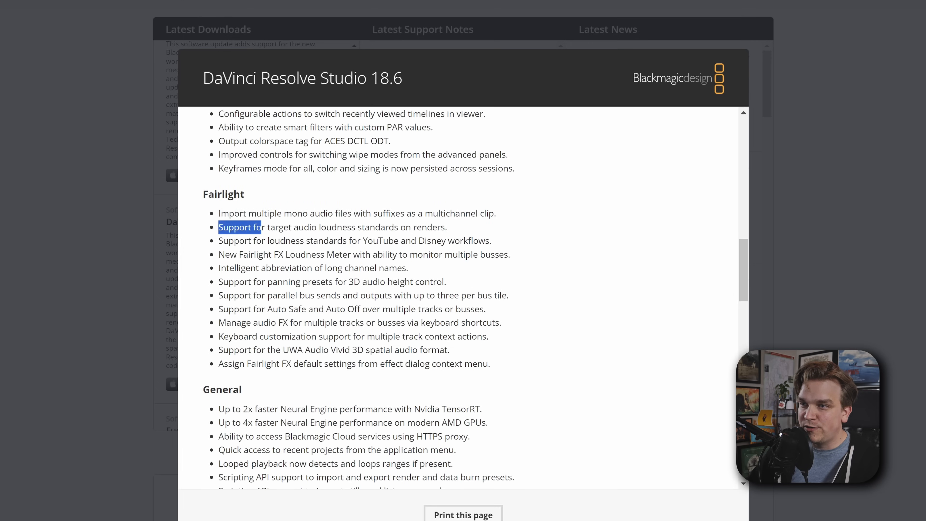
pyautogui.moveTo(261, 227); pyautogui.dragTo(410, 227)
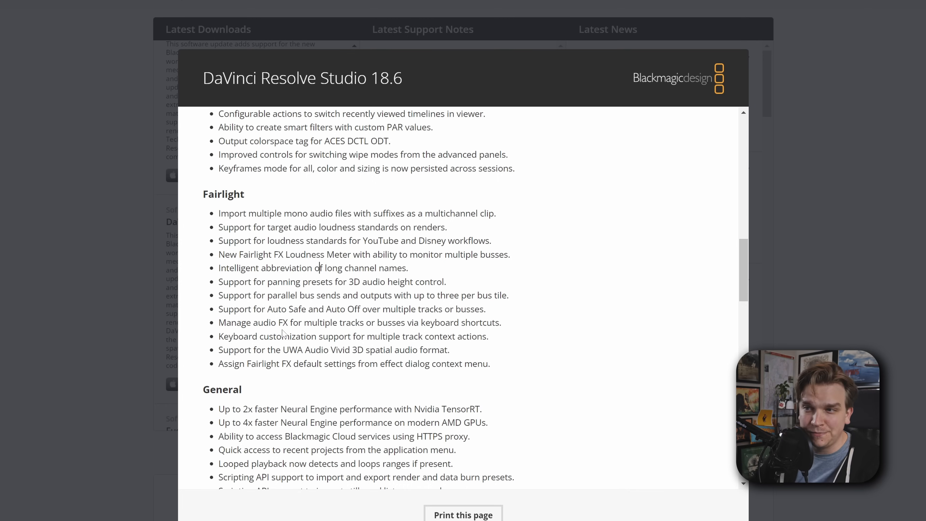
pyautogui.scroll(-3)
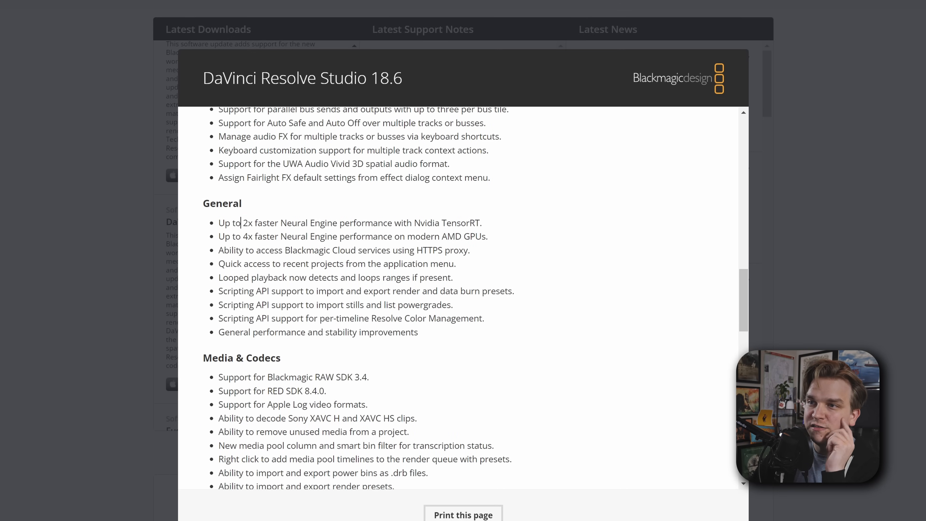
pyautogui.moveTo(243, 223); pyautogui.dragTo(382, 223)
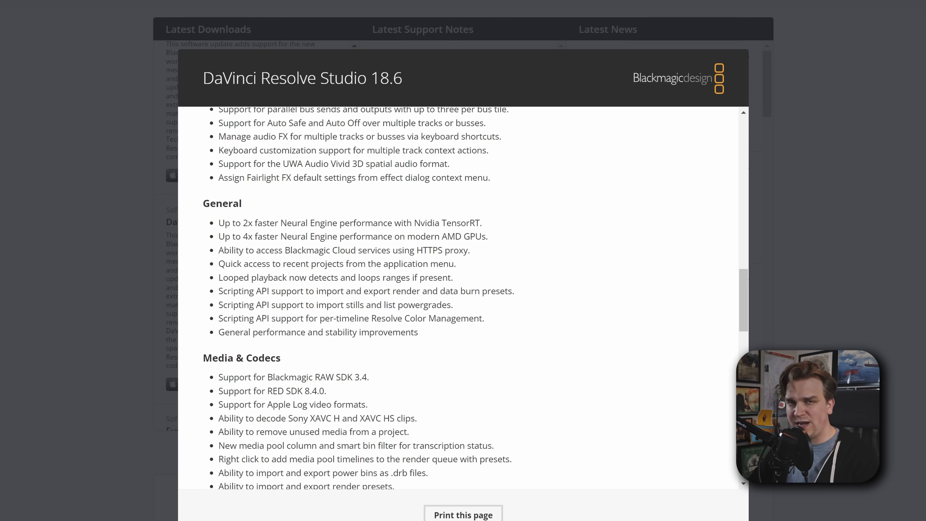
pyautogui.moveTo(403, 203)
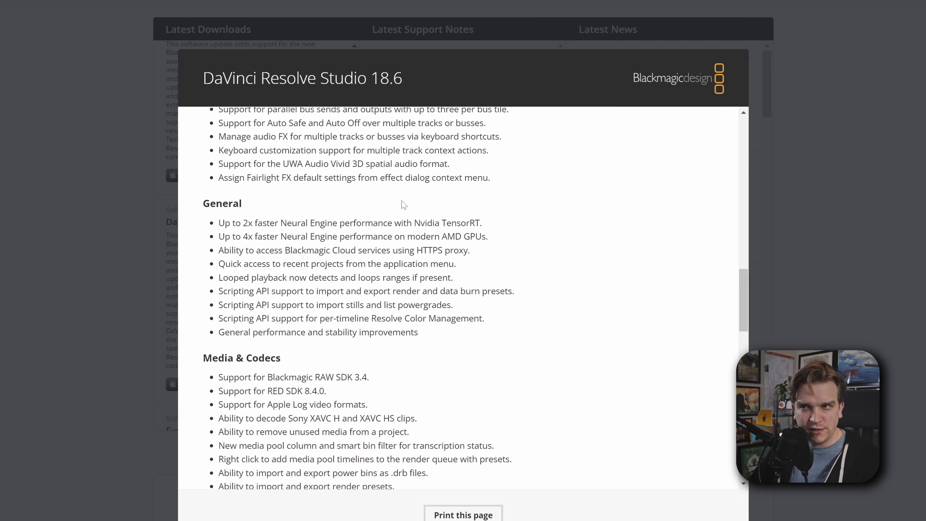
pyautogui.moveTo(281, 223); pyautogui.dragTo(345, 223)
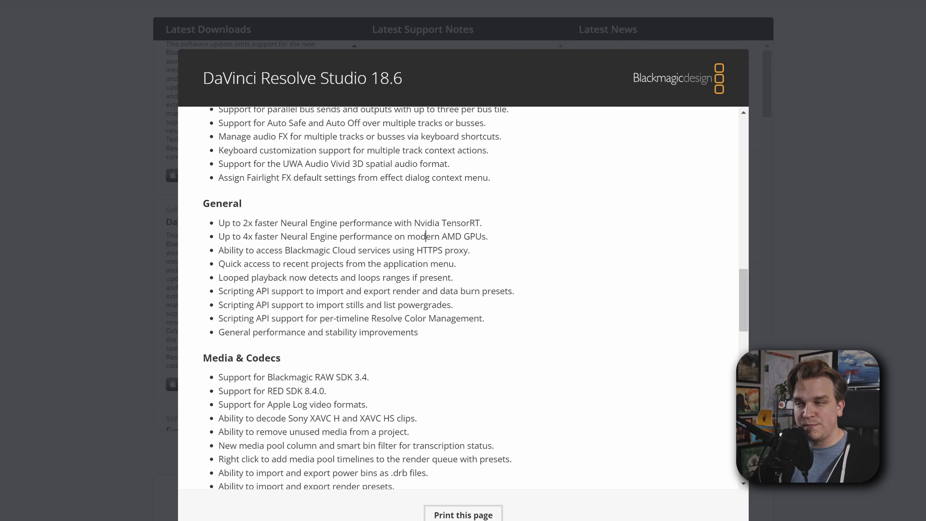
pyautogui.moveTo(243, 236); pyautogui.dragTo(258, 237)
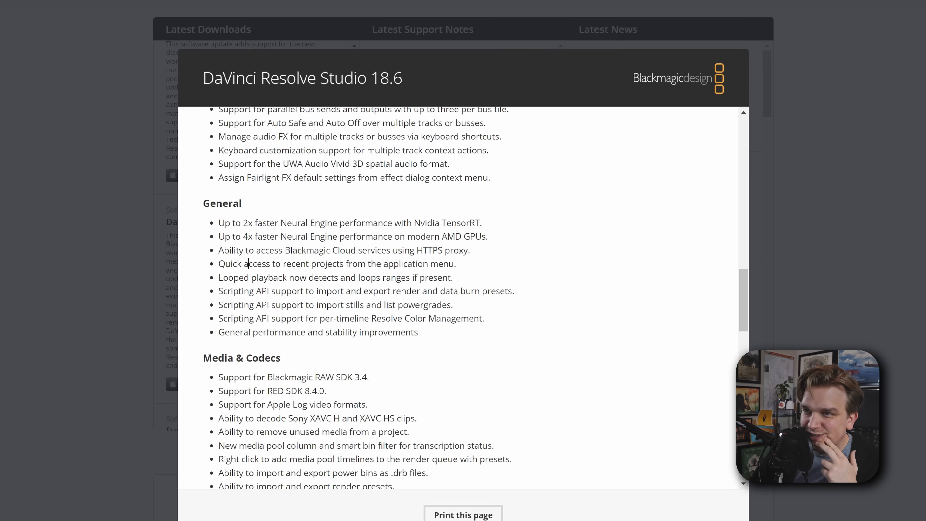
pyautogui.moveTo(247, 263); pyautogui.dragTo(353, 263)
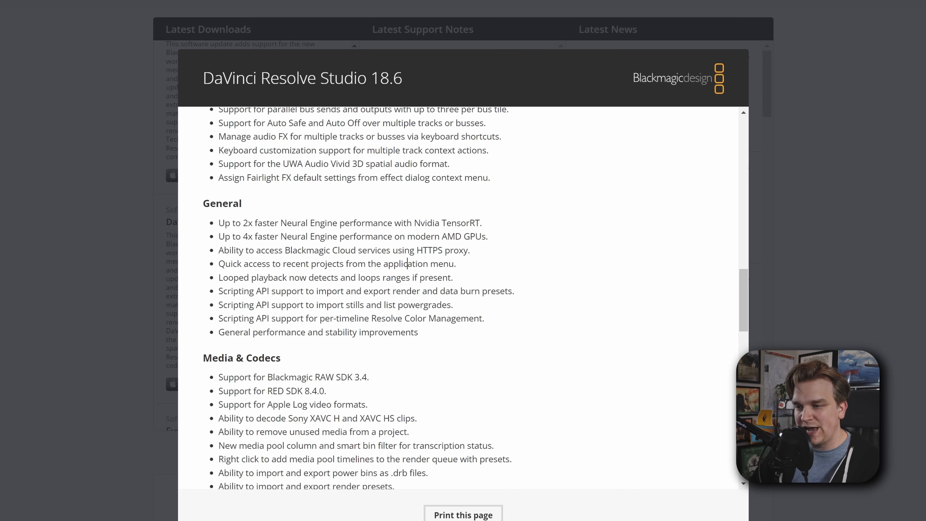
pyautogui.rightClick(389, 511)
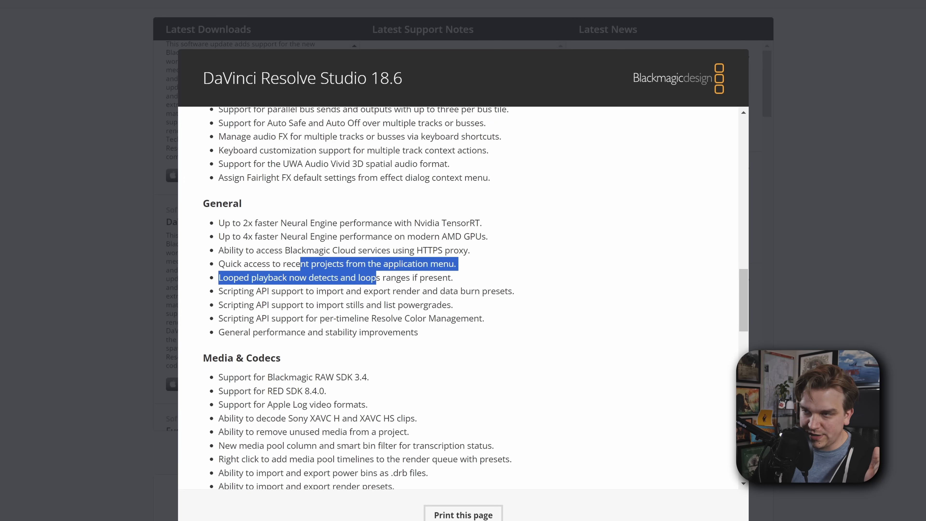
pyautogui.click(315, 292)
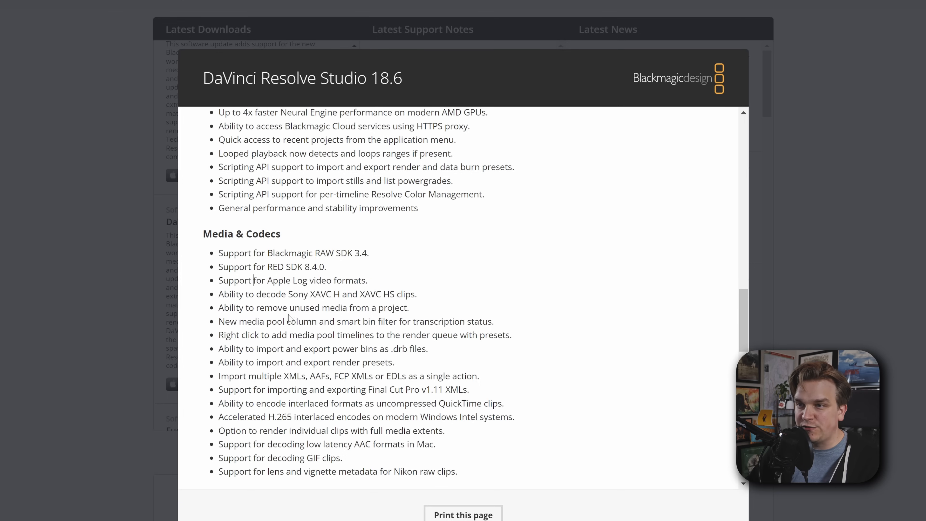
# Read through Media & Codecs down to the Mac, Windows and Linux system requirements.
pyautogui.moveTo(265, 307); pyautogui.dragTo(397, 307)
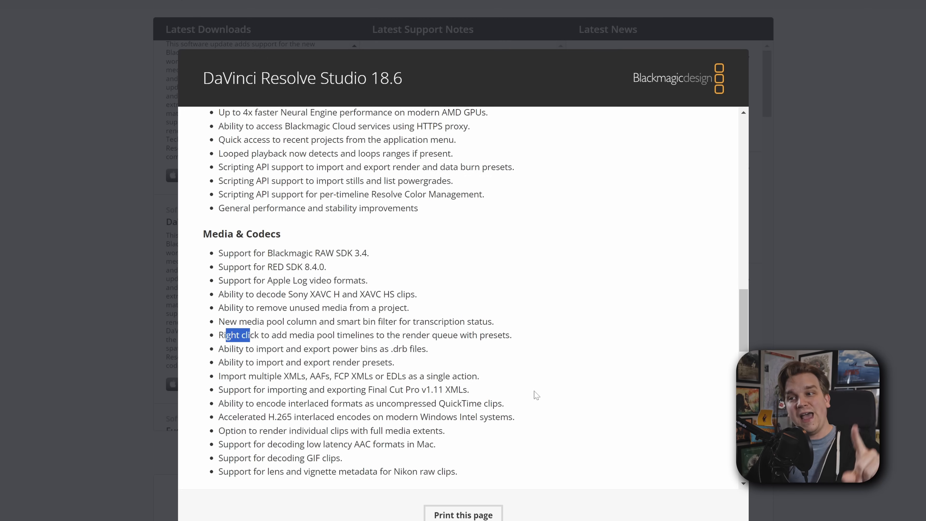
pyautogui.moveTo(533, 398)
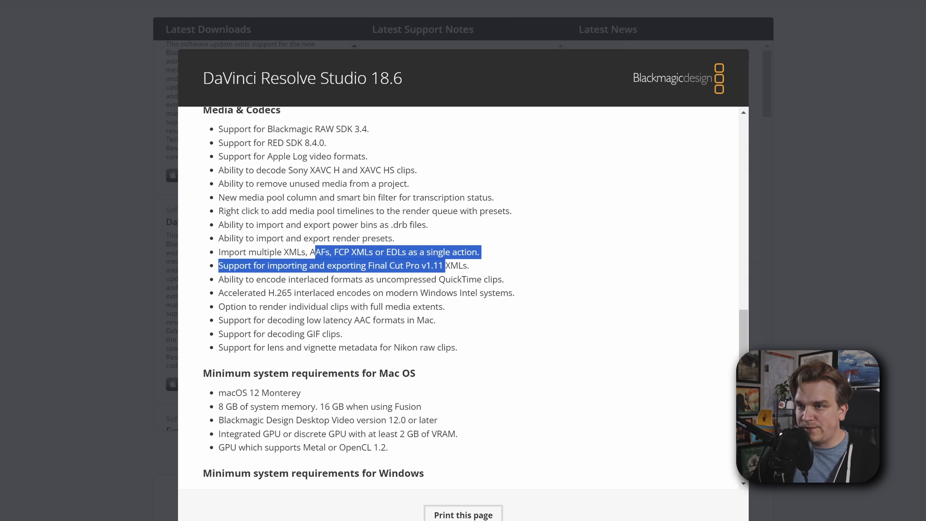
pyautogui.doubleClick(354, 293)
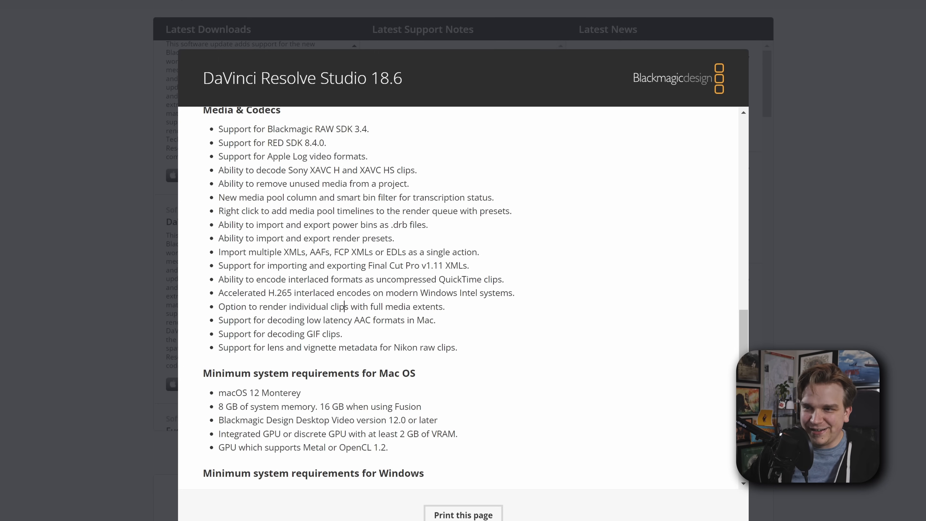
pyautogui.scroll(-3)
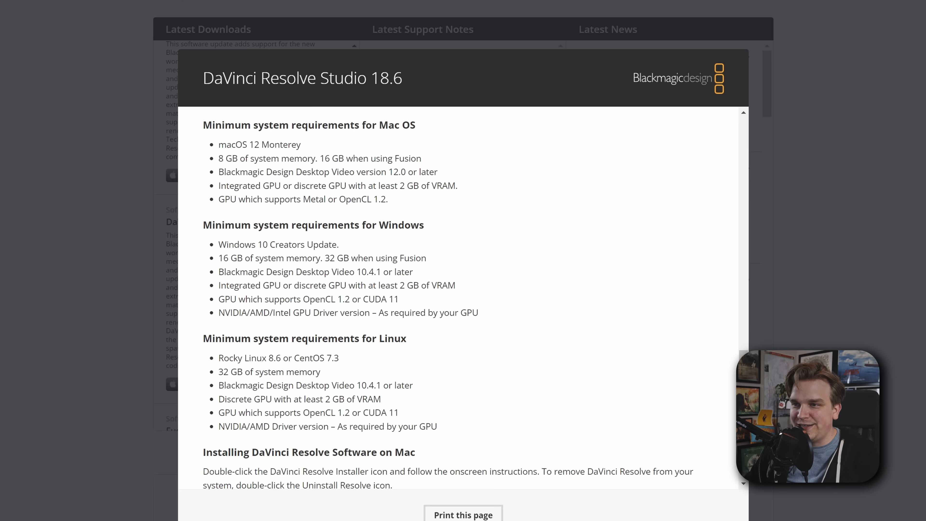
pyautogui.scroll(-3)
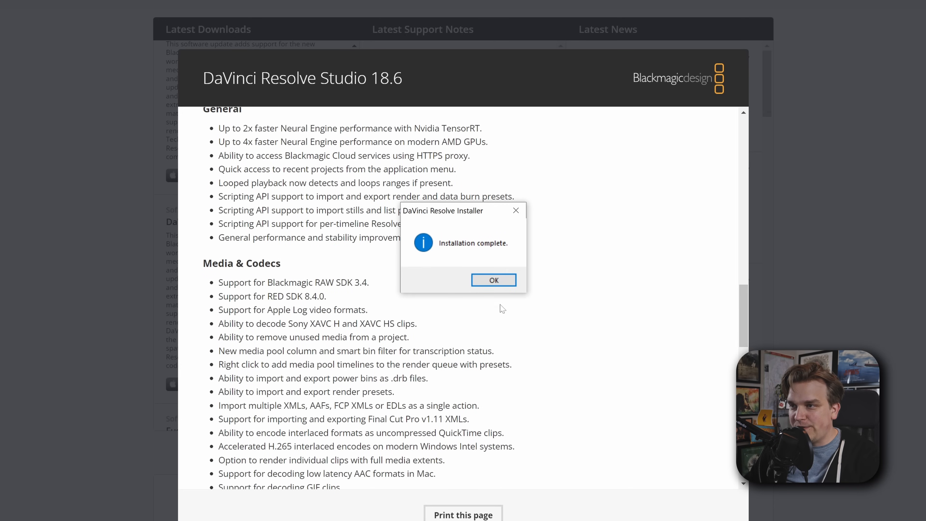
# Dismiss the installer, launch Resolve 18.6 from the Start menu and continue past the What's new overview.
pyautogui.click(494, 280)
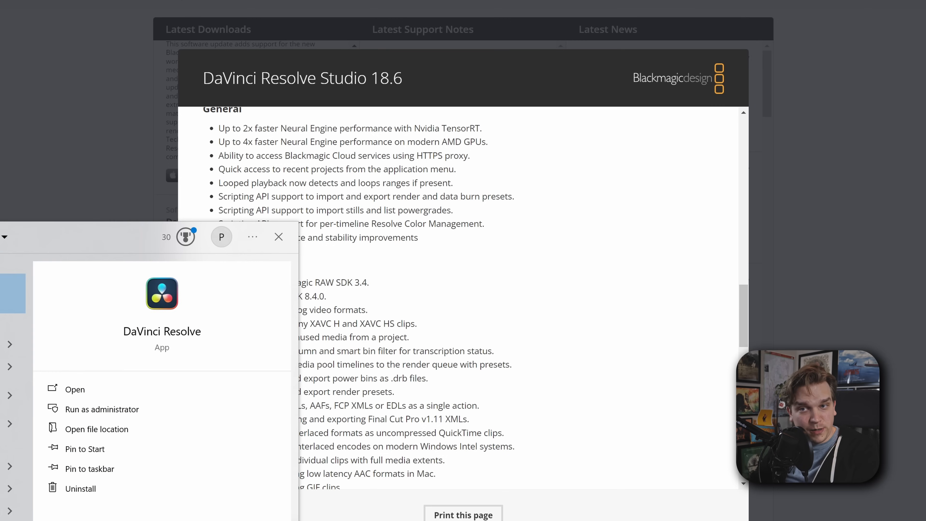
pyautogui.click(279, 237)
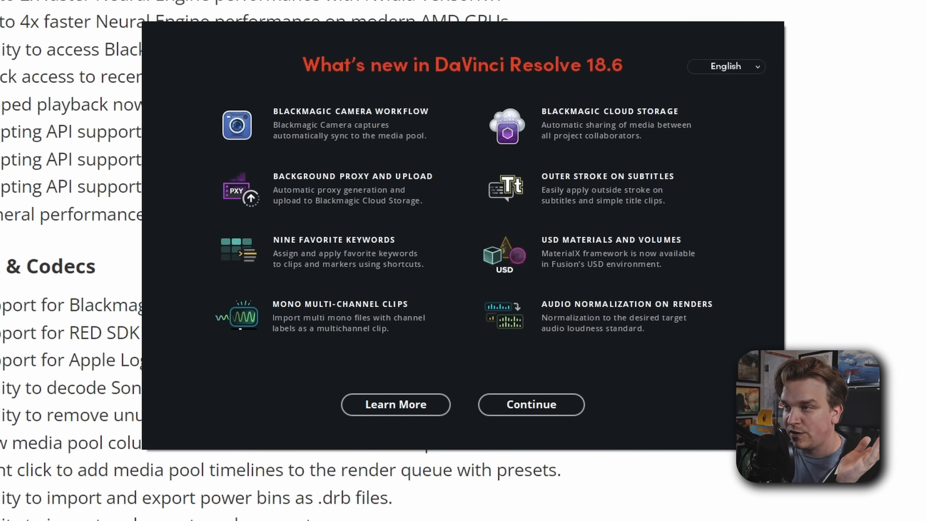
pyautogui.moveTo(450, 103)
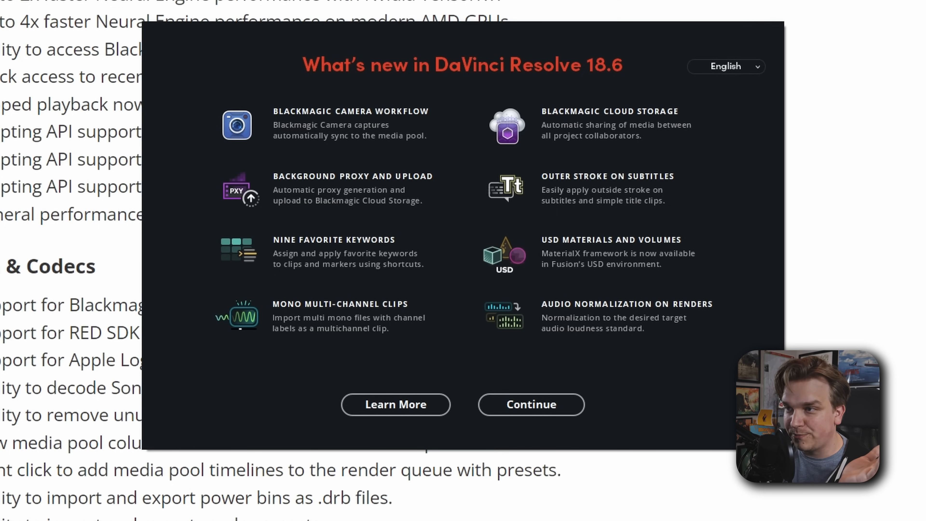
pyautogui.moveTo(468, 131)
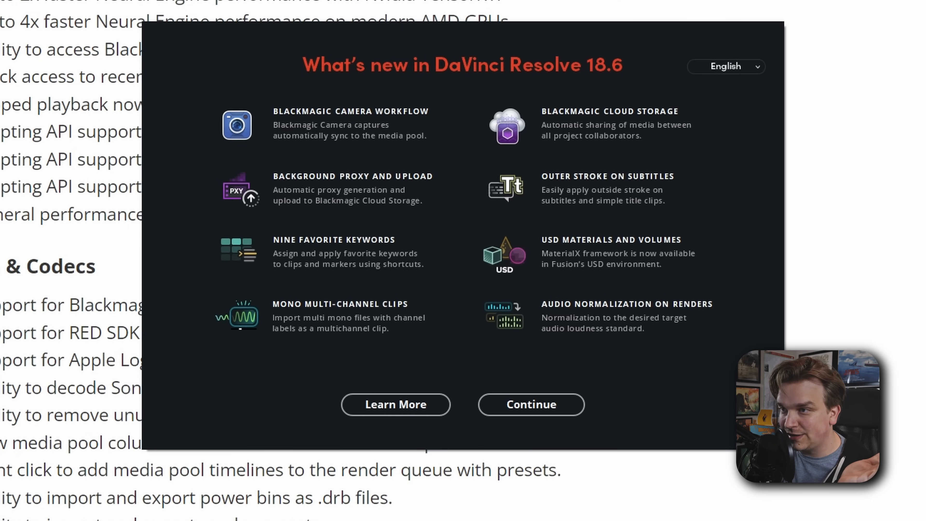
pyautogui.moveTo(405, 244)
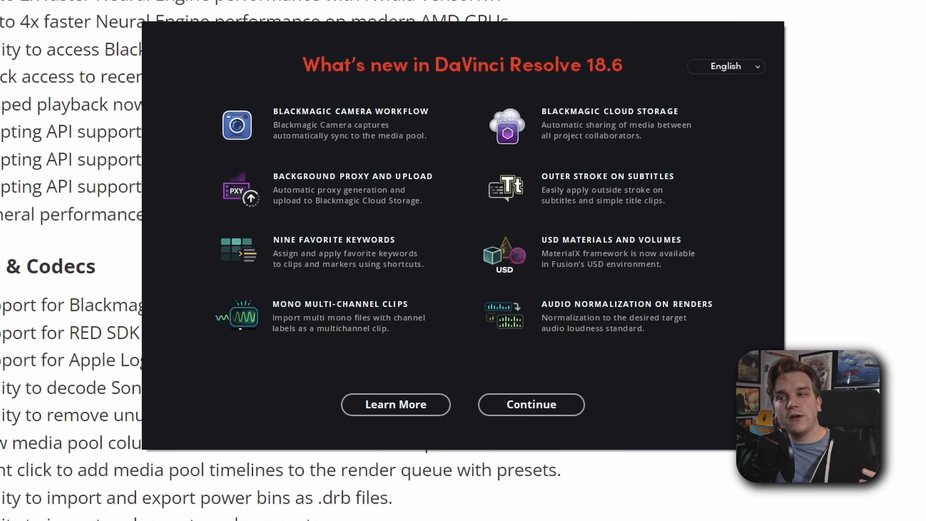
pyautogui.moveTo(544, 269)
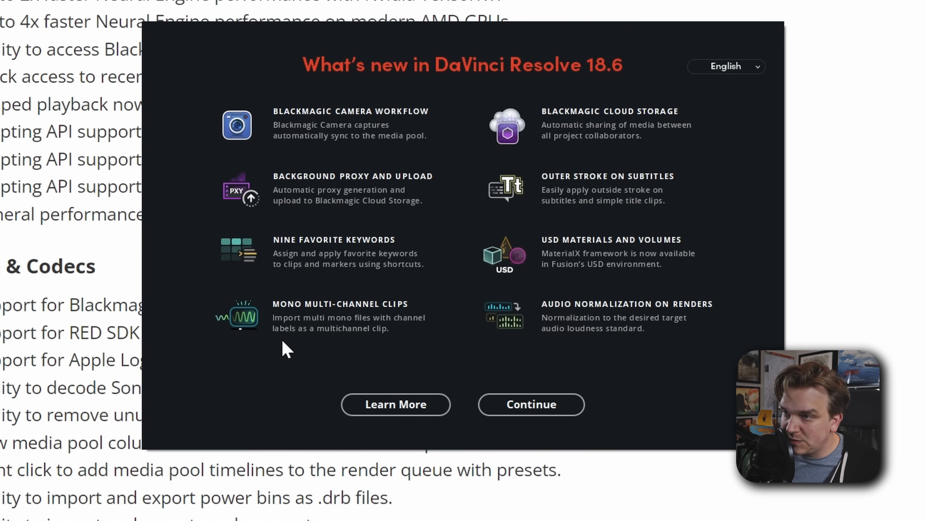
pyautogui.moveTo(217, 374)
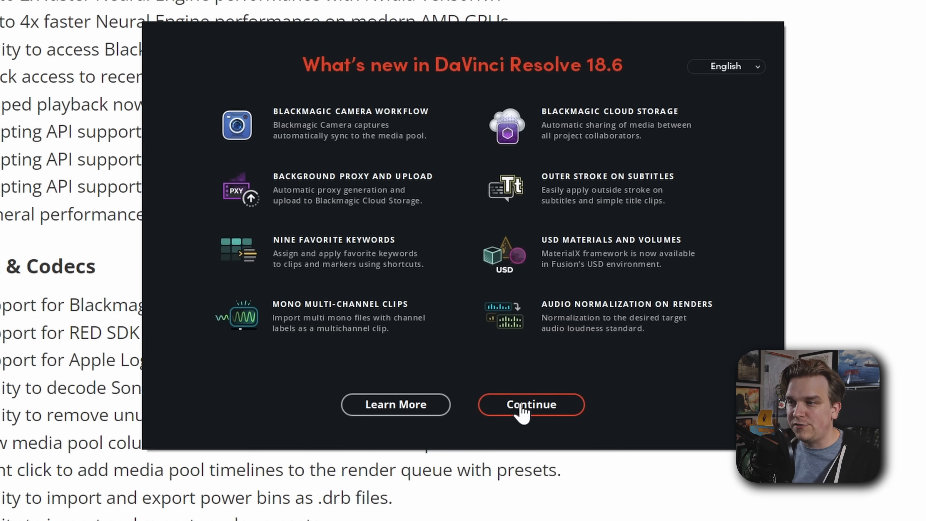
pyautogui.click(530, 405)
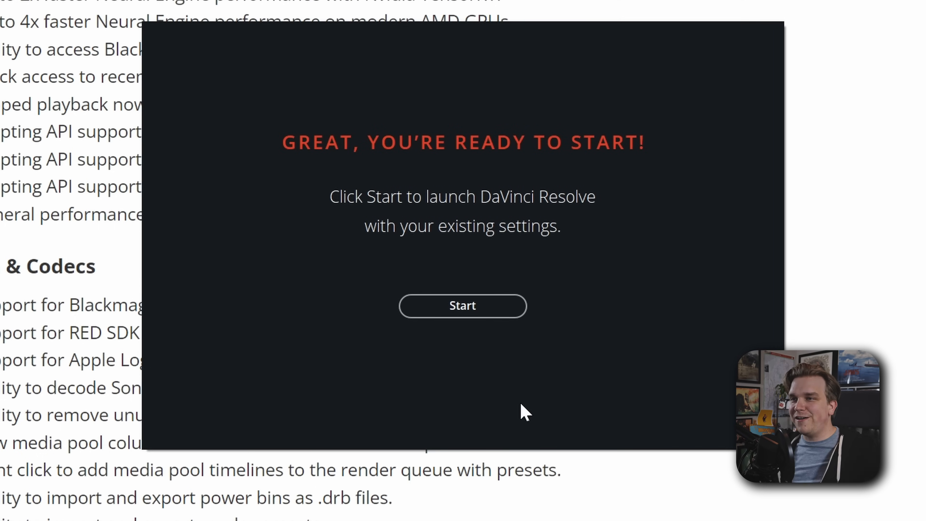
# Start Resolve with existing settings and inspect the imported giphy.gif in the YT236 media pool.
pyautogui.click(464, 312)
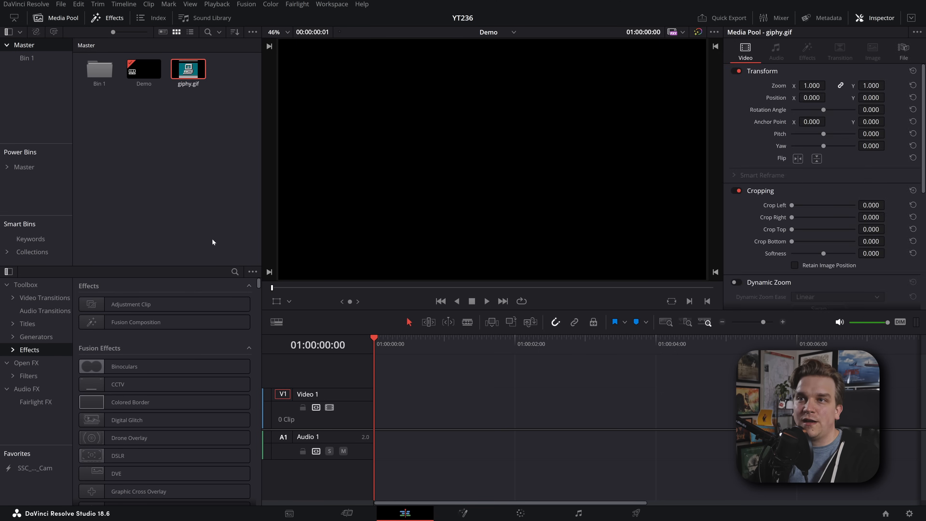
pyautogui.moveTo(188, 68); pyautogui.dragTo(425, 408)
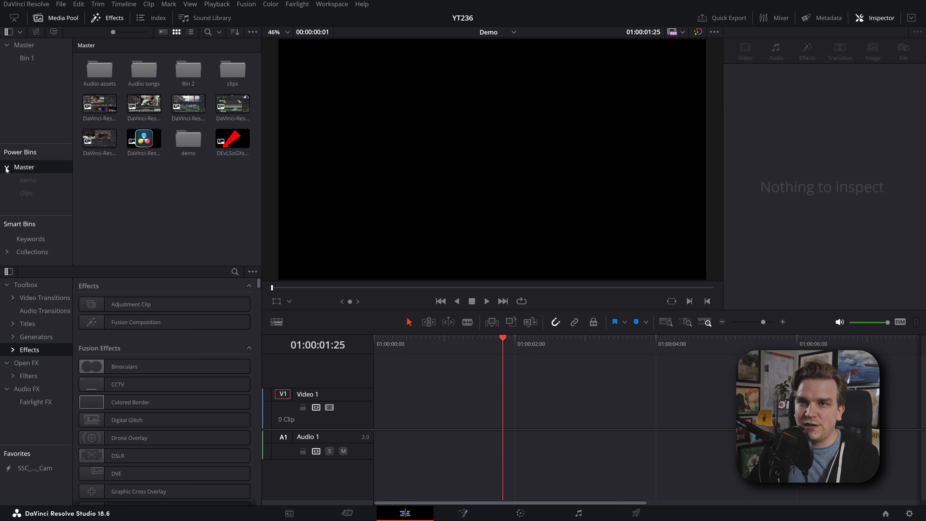
# Export the clips power bin and save it as clips.drb.
pyautogui.click(38, 204)
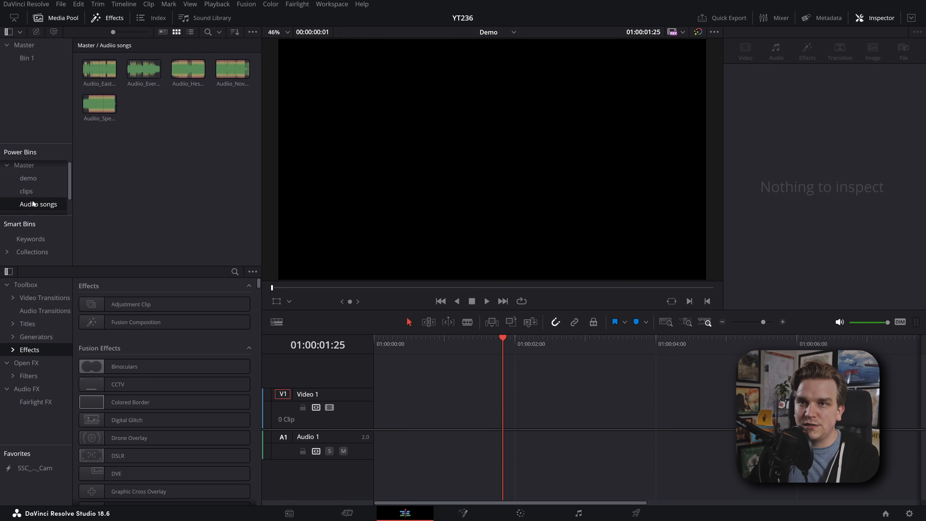
pyautogui.click(26, 191)
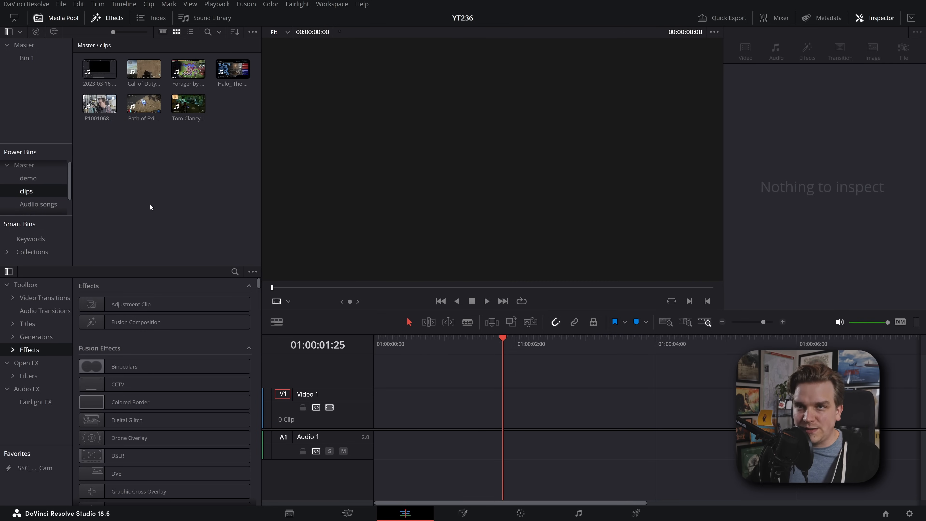
pyautogui.click(253, 32)
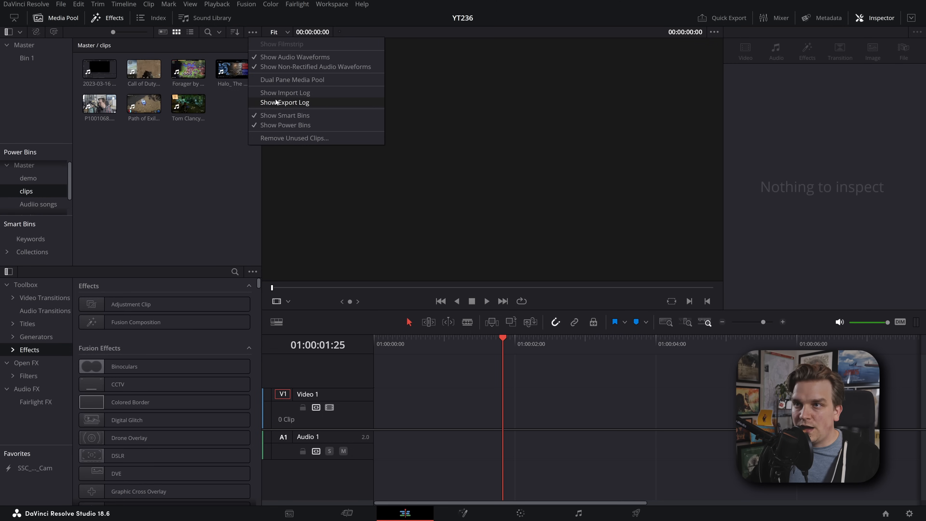
pyautogui.moveTo(298, 105)
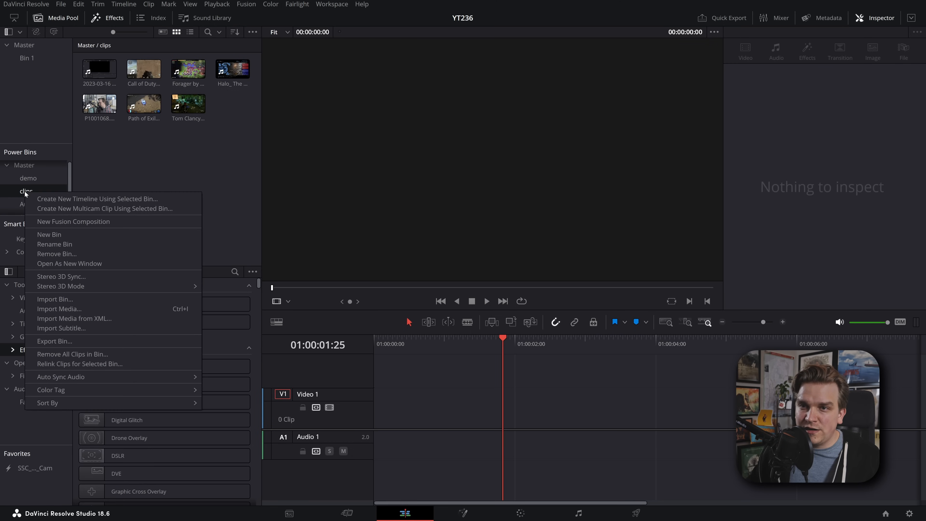
pyautogui.moveTo(121, 264)
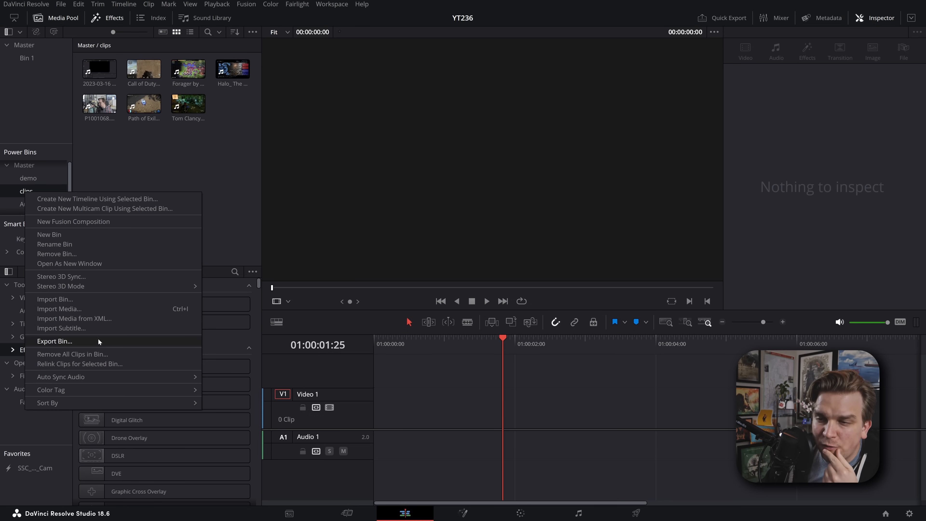
pyautogui.click(55, 341)
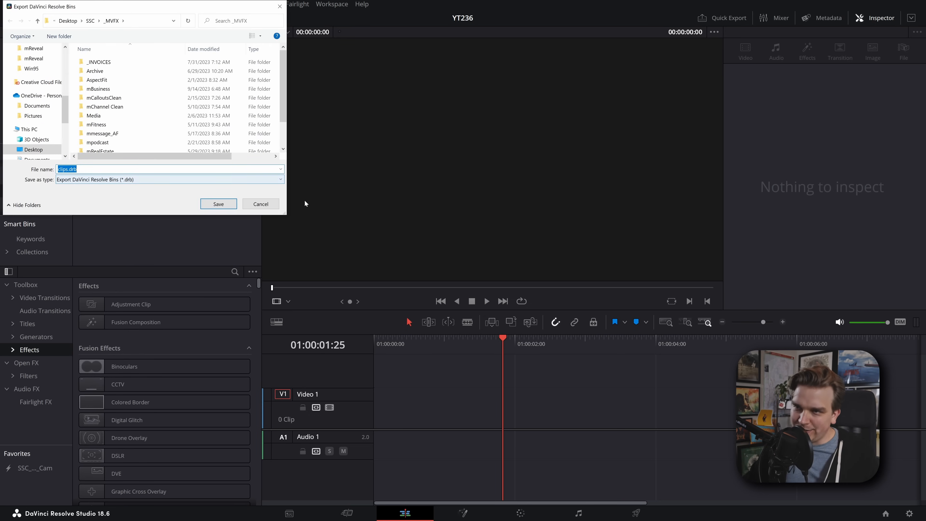
pyautogui.click(219, 204)
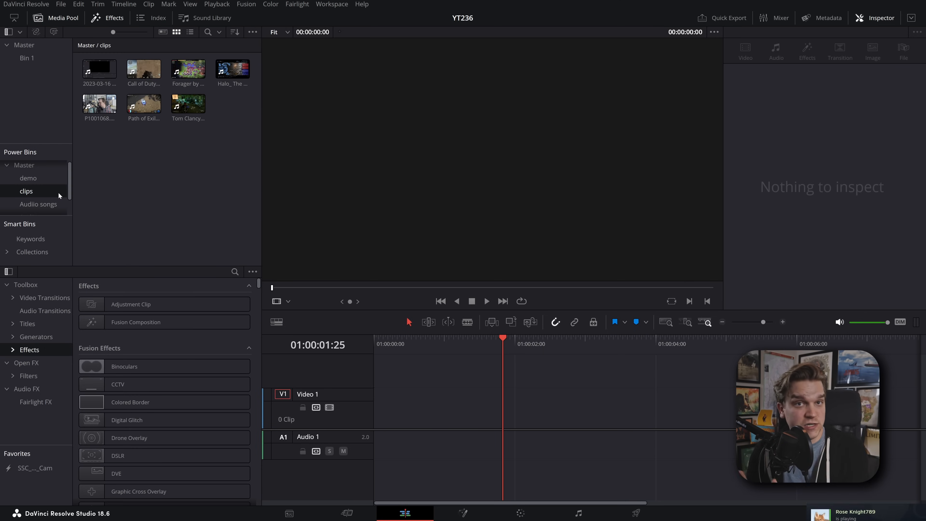
pyautogui.moveTo(98, 231)
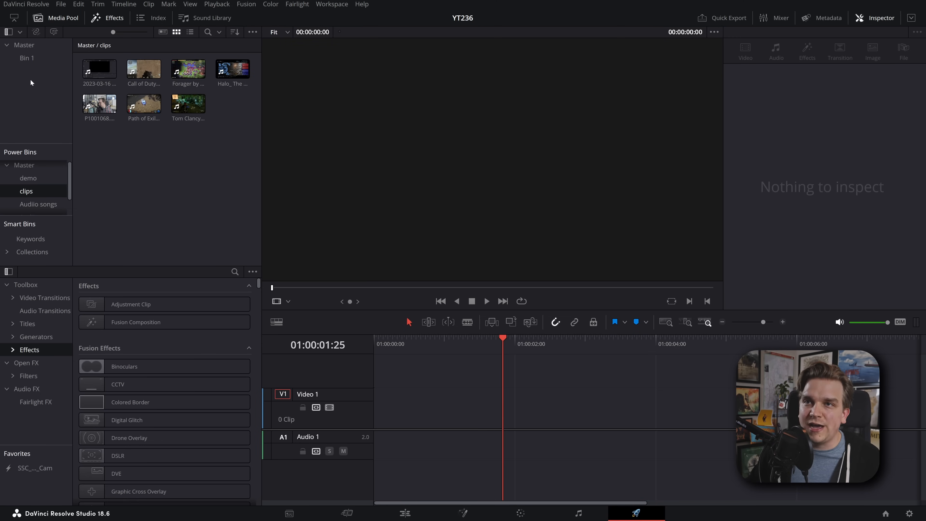
# On the Deliver page, load the YT4k render preset and export it to a file.
pyautogui.click(637, 519)
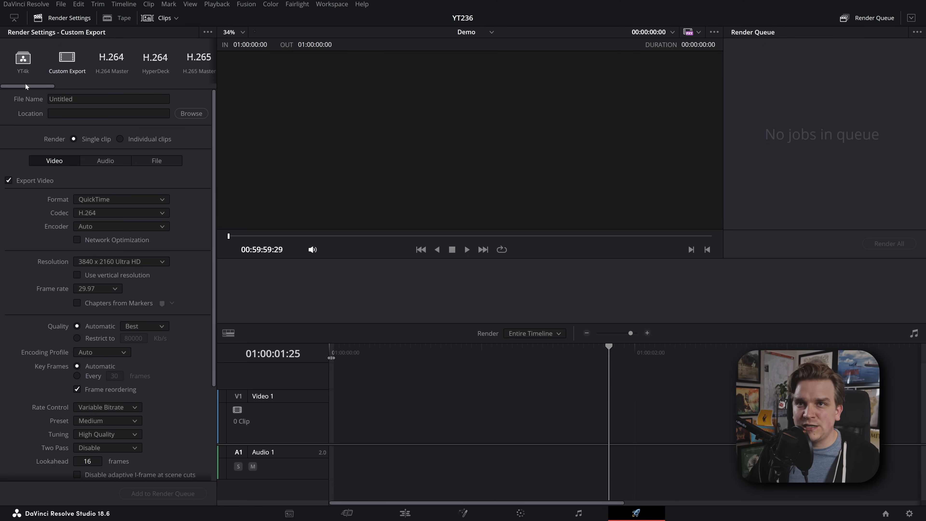
pyautogui.click(23, 57)
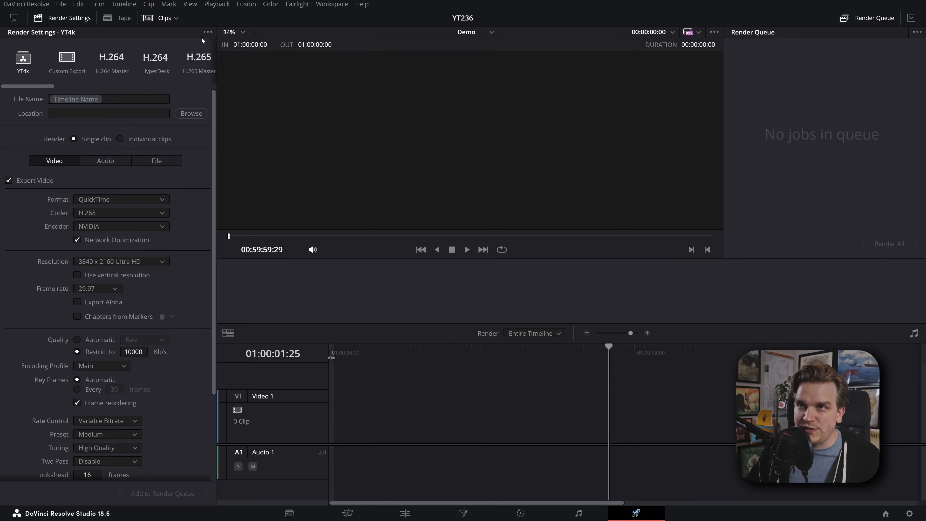
pyautogui.click(208, 32)
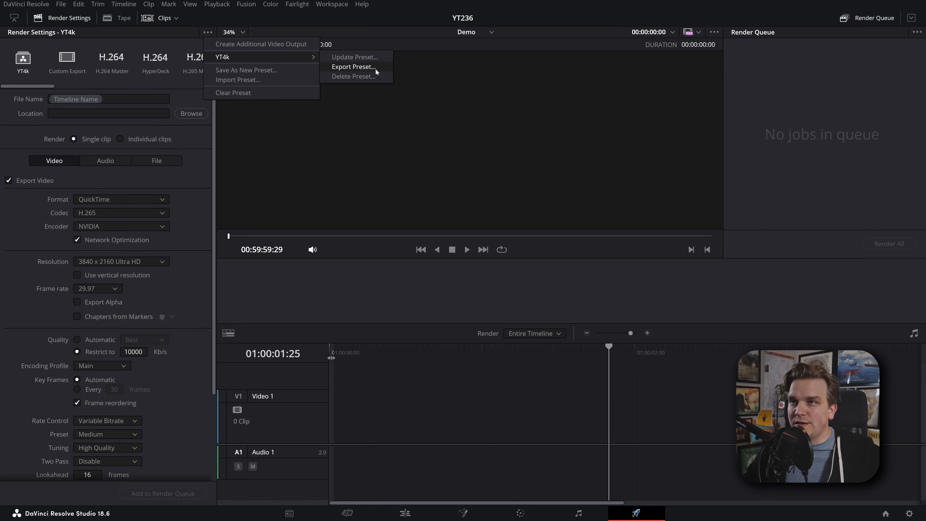
pyautogui.click(155, 58)
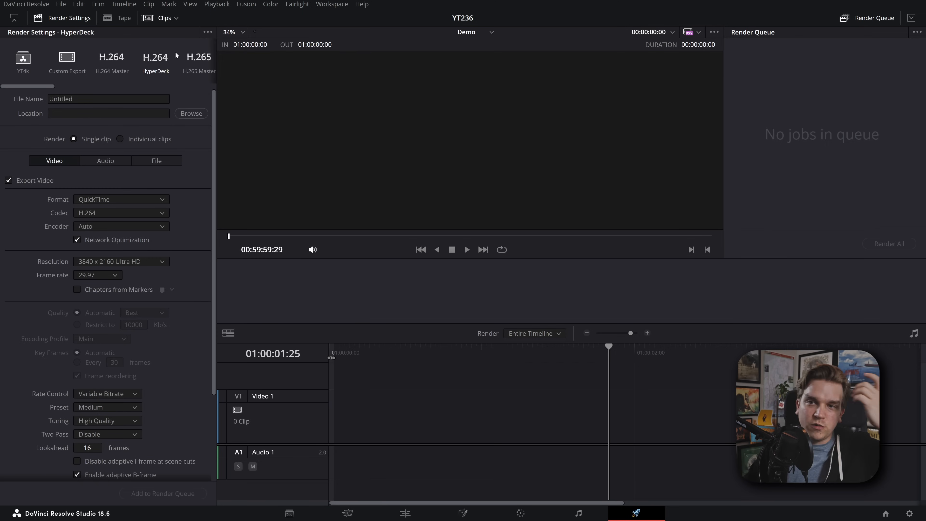
# Enable Normalize Audio in YouTube mode for the render, then return to the Edit page.
pyautogui.click(108, 161)
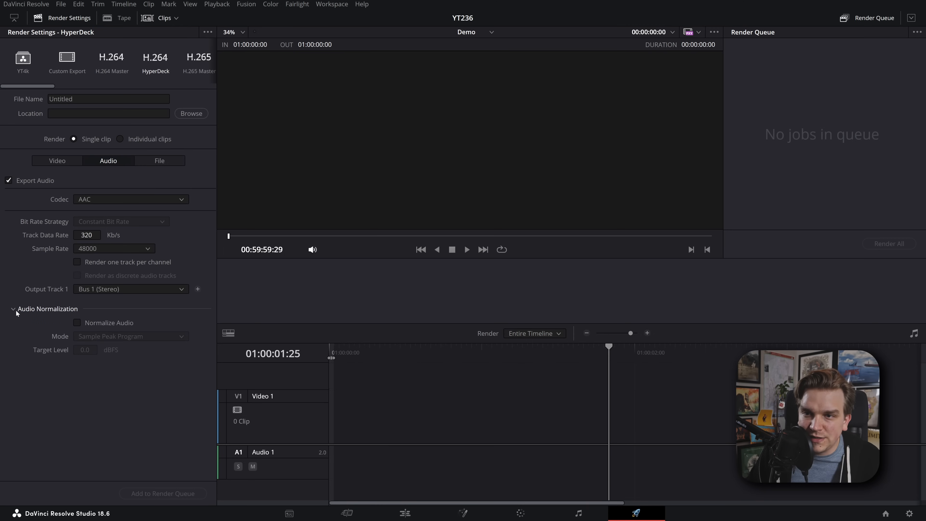
pyautogui.click(130, 336)
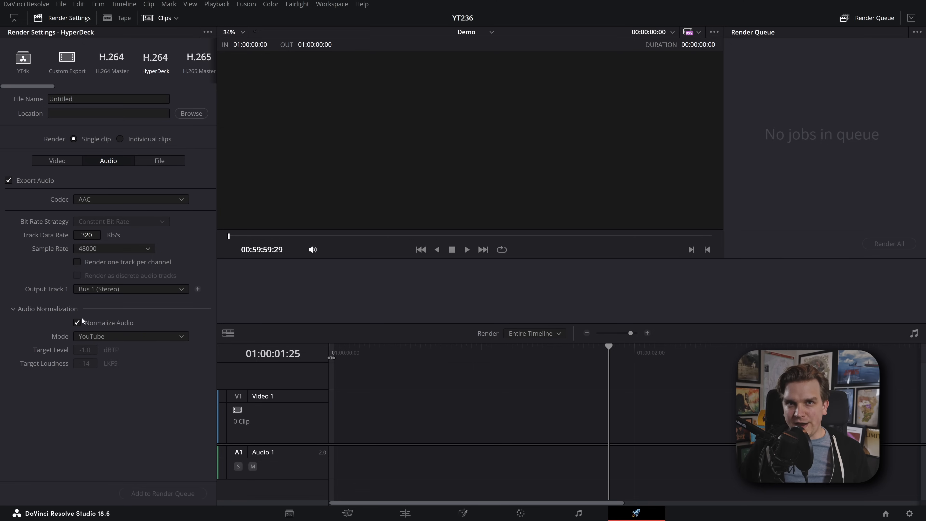
pyautogui.click(77, 322)
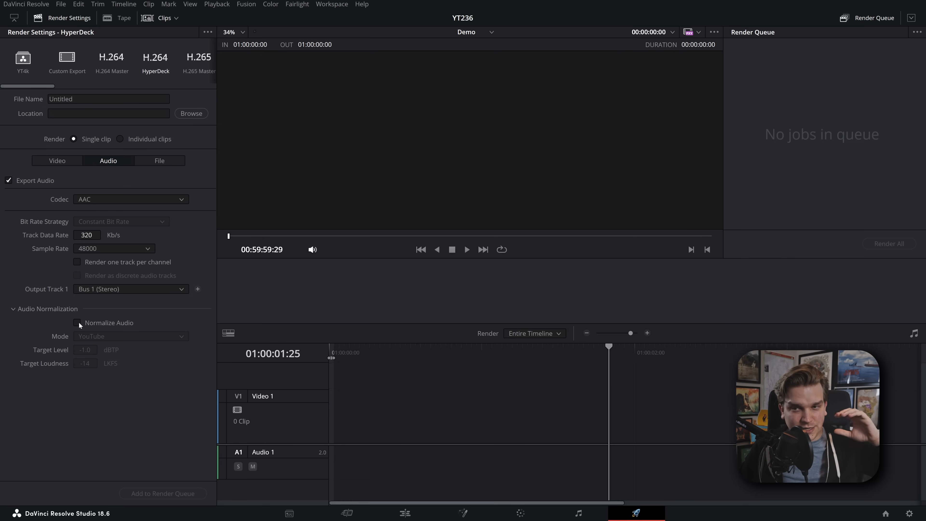
pyautogui.click(76, 323)
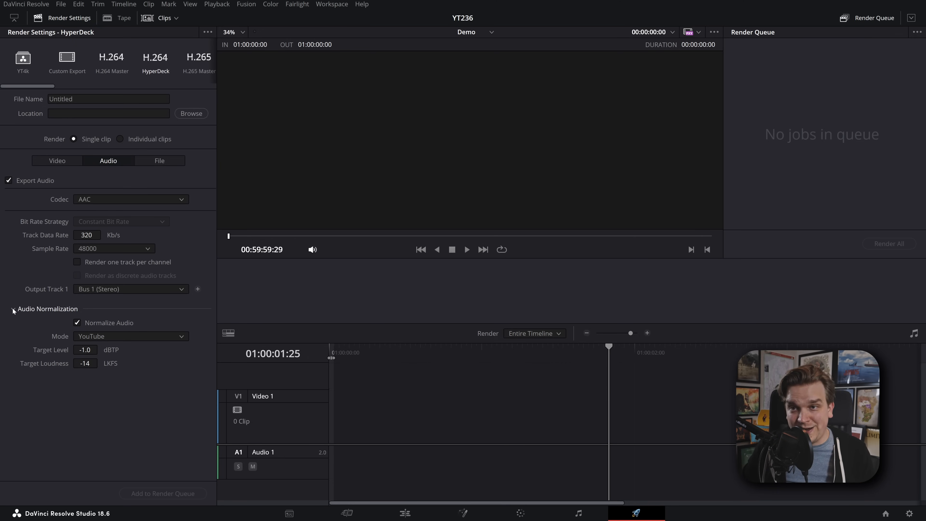
pyautogui.click(12, 309)
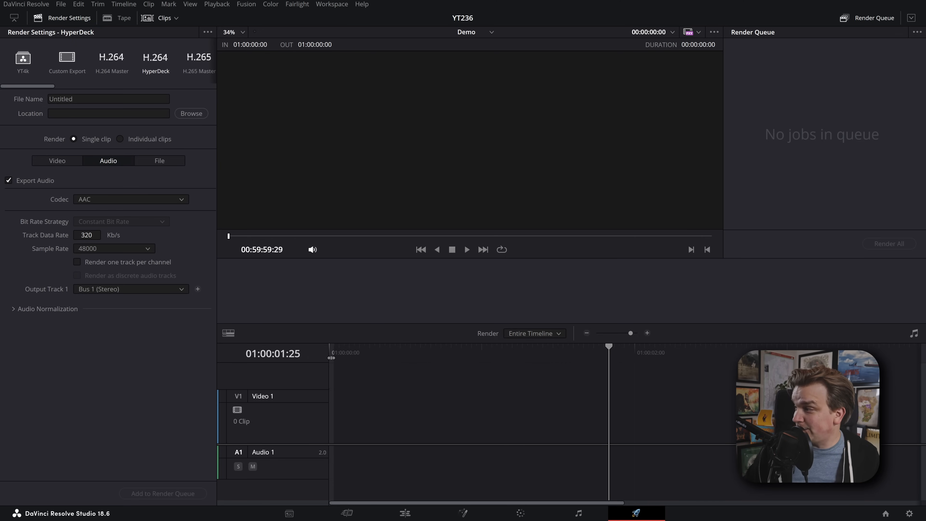
pyautogui.click(404, 519)
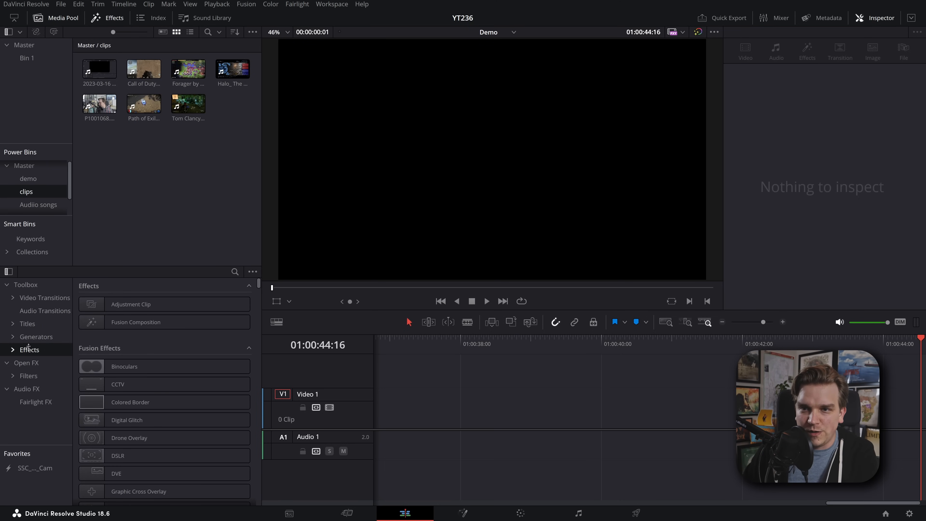
# Add a Fusion Composition clip and chain sPolygon, sRender and sTransform shape nodes.
pyautogui.moveTo(135, 322); pyautogui.dragTo(384, 390)
pyautogui.write('spo')
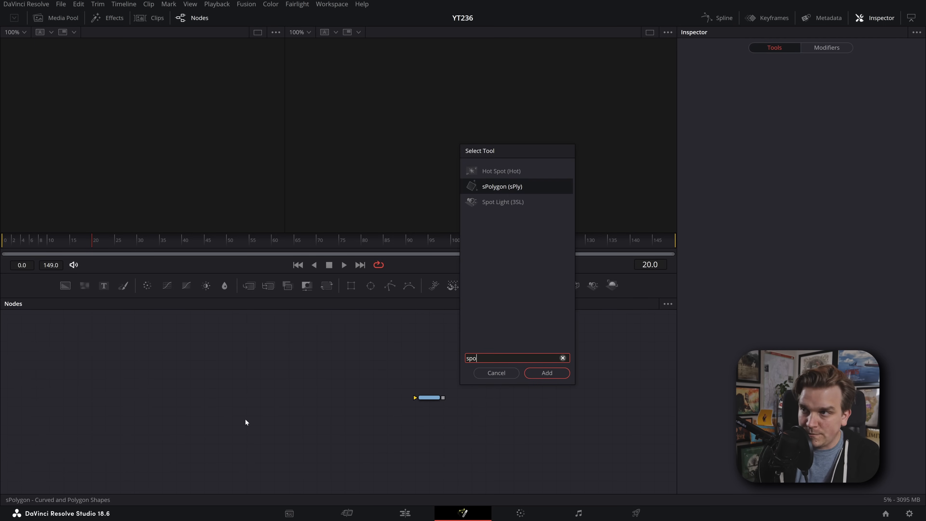
pyautogui.click(547, 373)
pyautogui.write('sre')
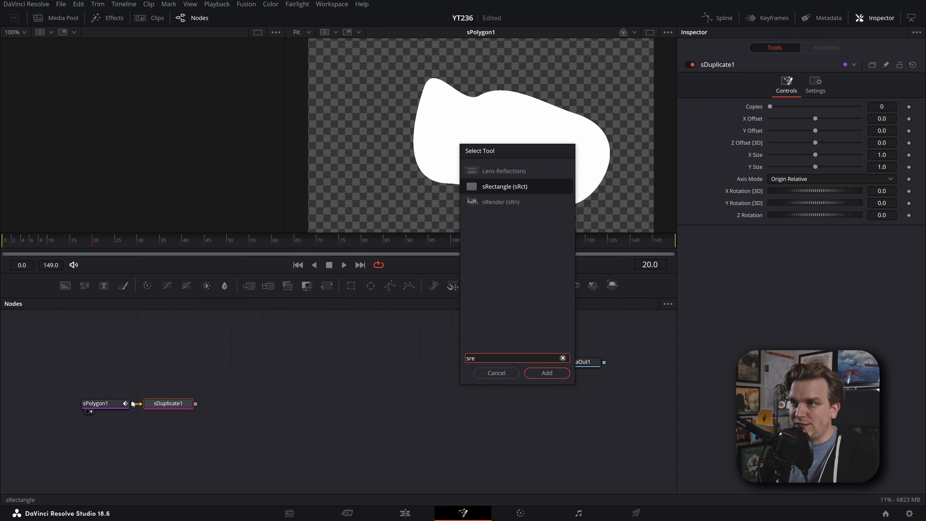
pyautogui.click(547, 373)
pyautogui.write('tra')
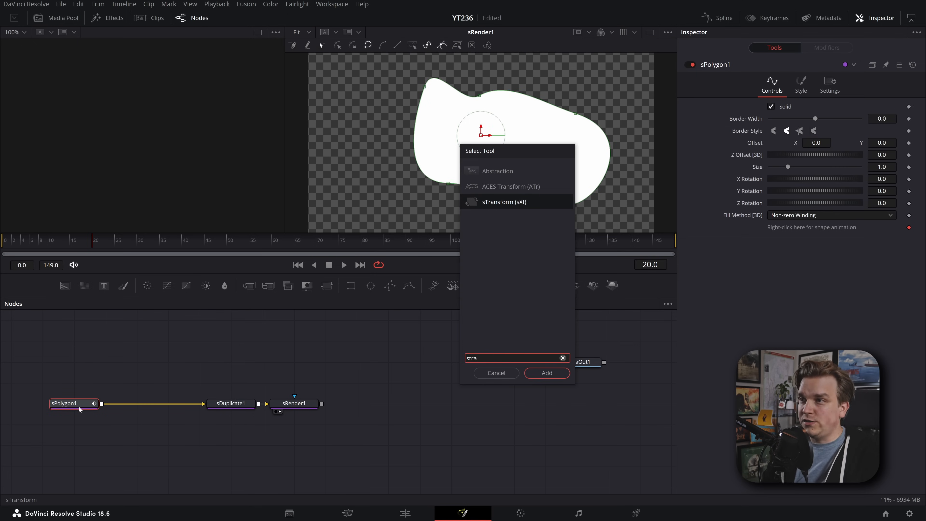
pyautogui.click(547, 373)
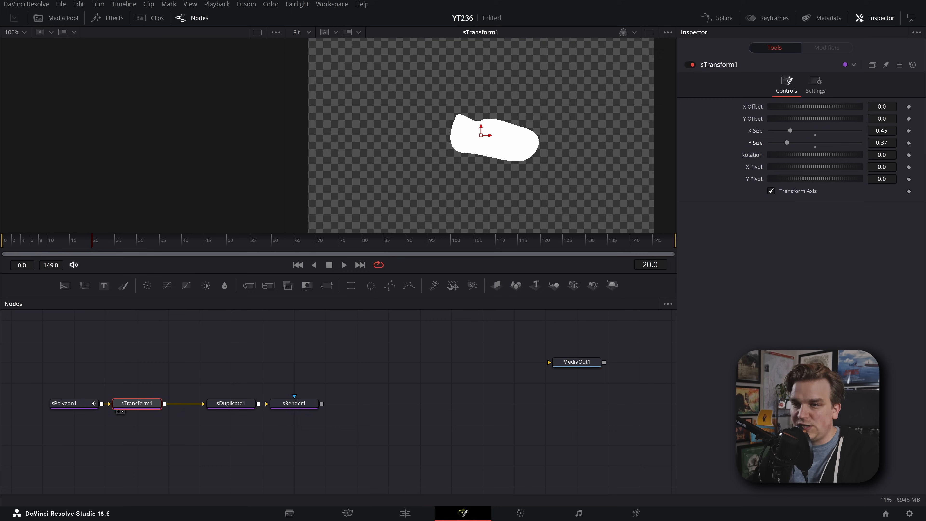
# Set the sDuplicate node to 4 slightly offset copies and start a second polygon.
pyautogui.click(231, 404)
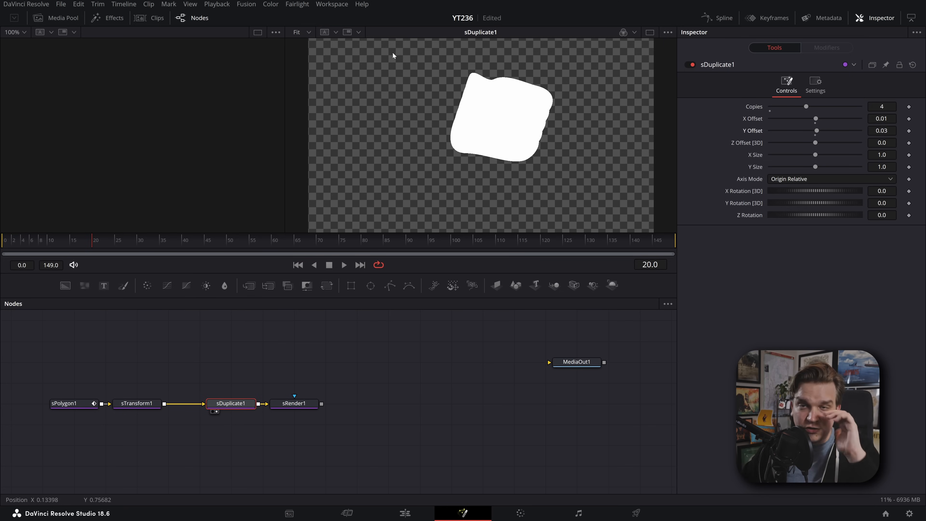
pyautogui.moveTo(72, 399)
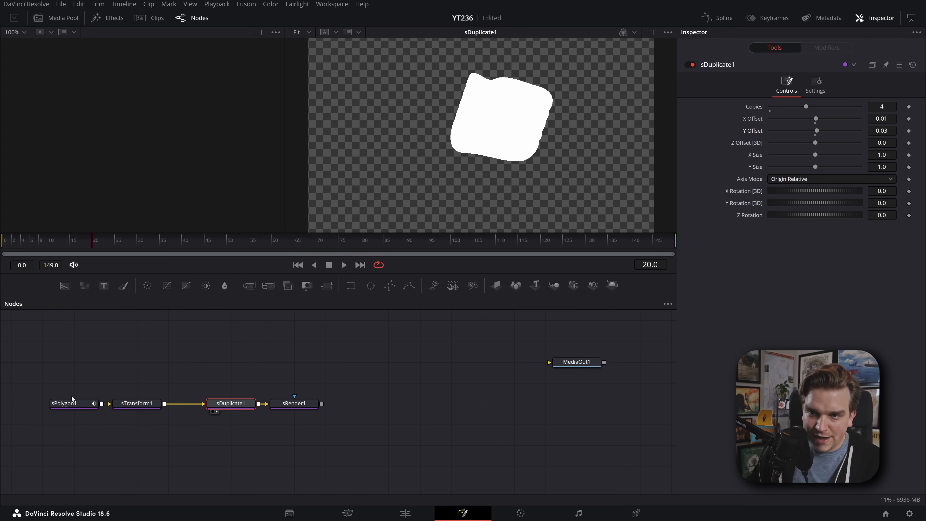
pyautogui.click(67, 404)
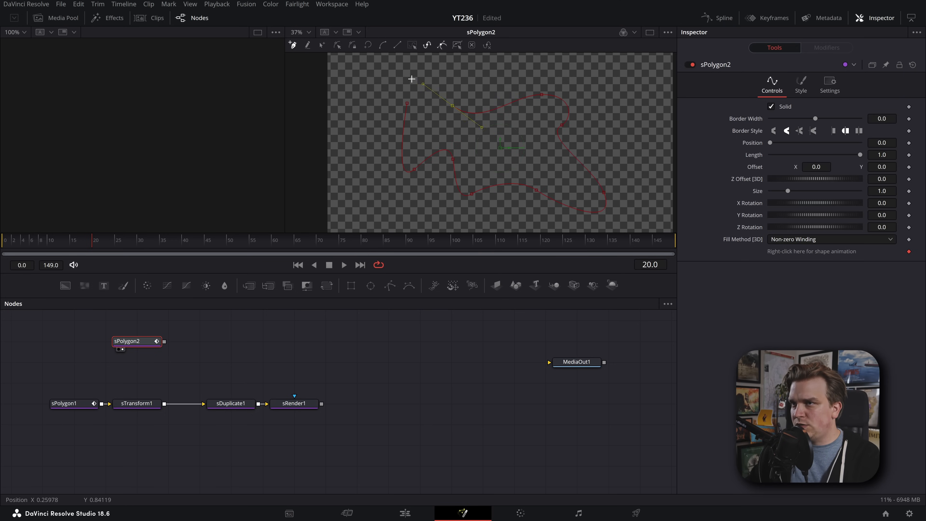
# Finish the outline polygon and feed it into an Extrude 3D node.
pyautogui.click(771, 107)
pyautogui.write('spol')
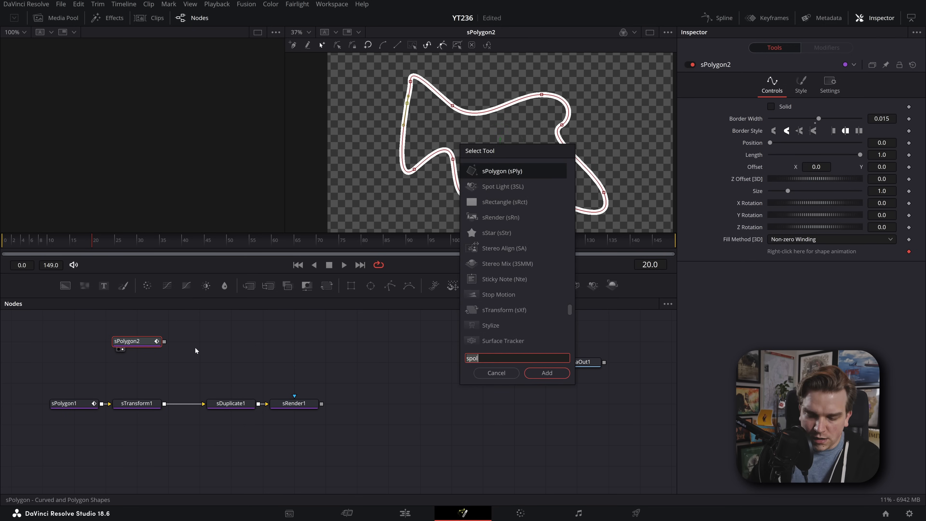
pyautogui.write('extr')
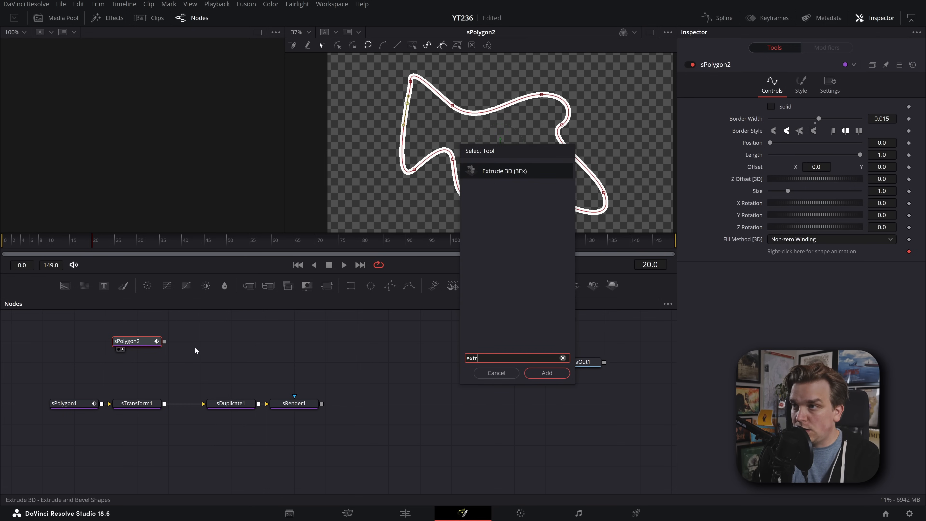
pyautogui.click(548, 373)
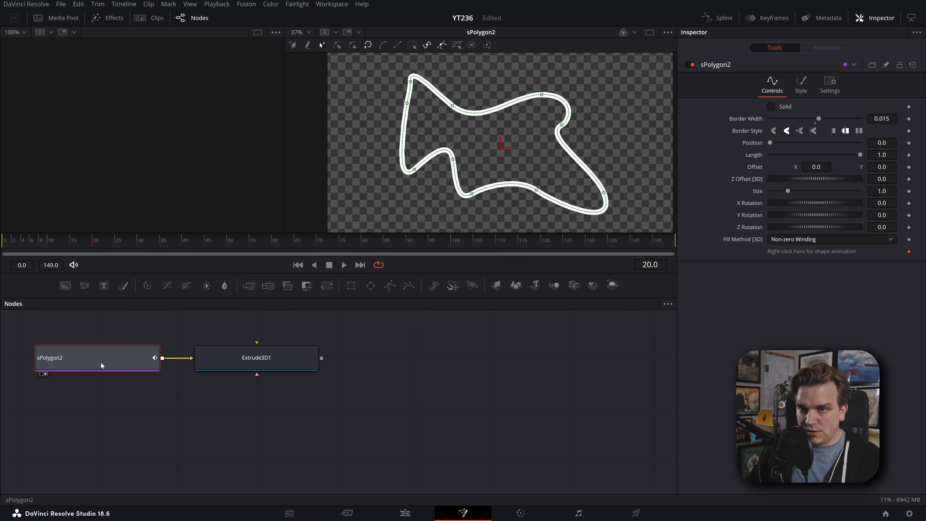
# Raise the Extrusion Depth and show the 3D object with Solid shading in the viewer.
pyautogui.click(257, 358)
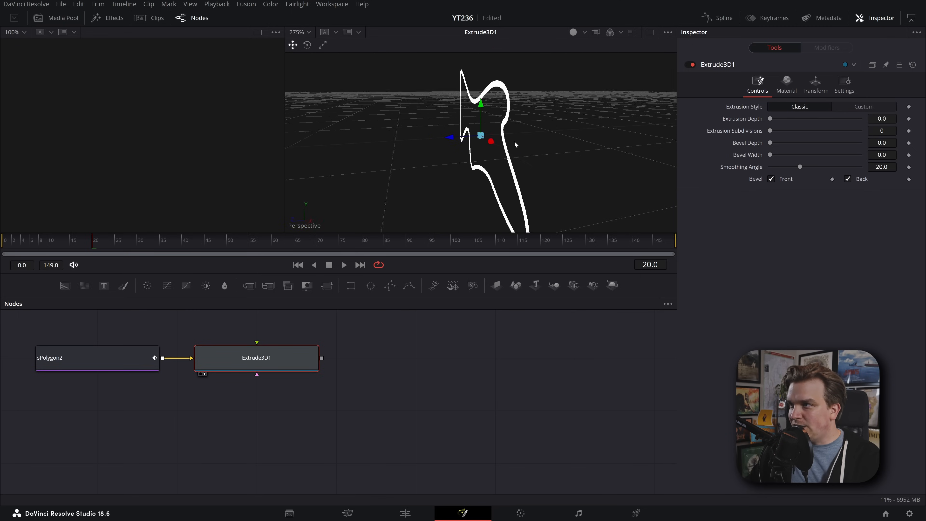
pyautogui.moveTo(771, 118); pyautogui.dragTo(786, 118)
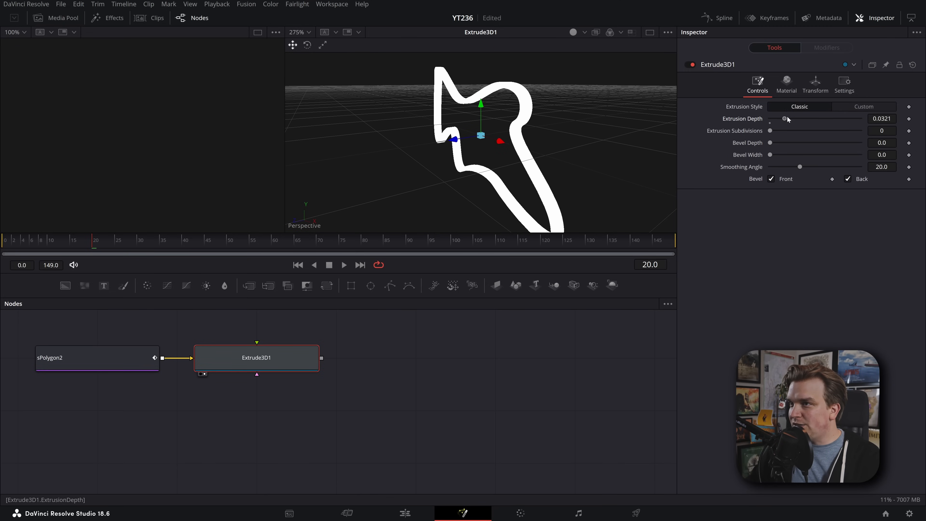
pyautogui.click(585, 31)
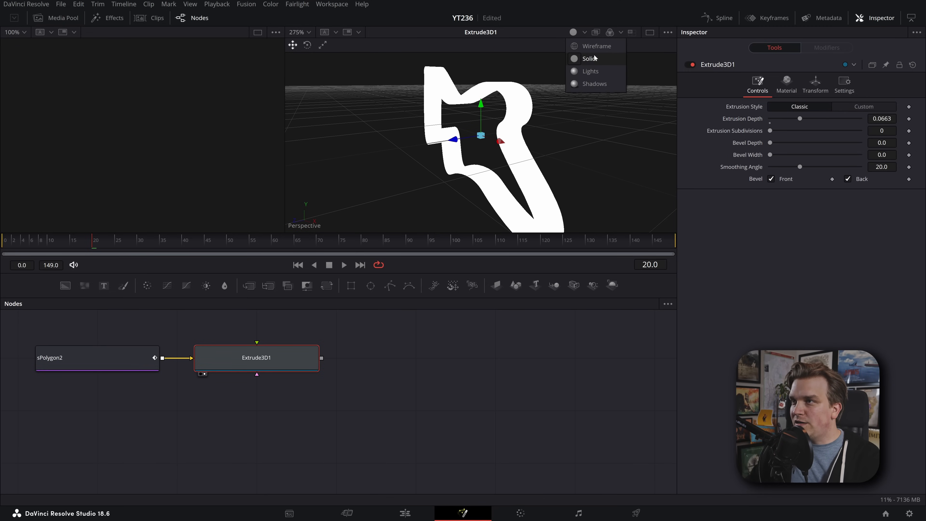
pyautogui.click(590, 58)
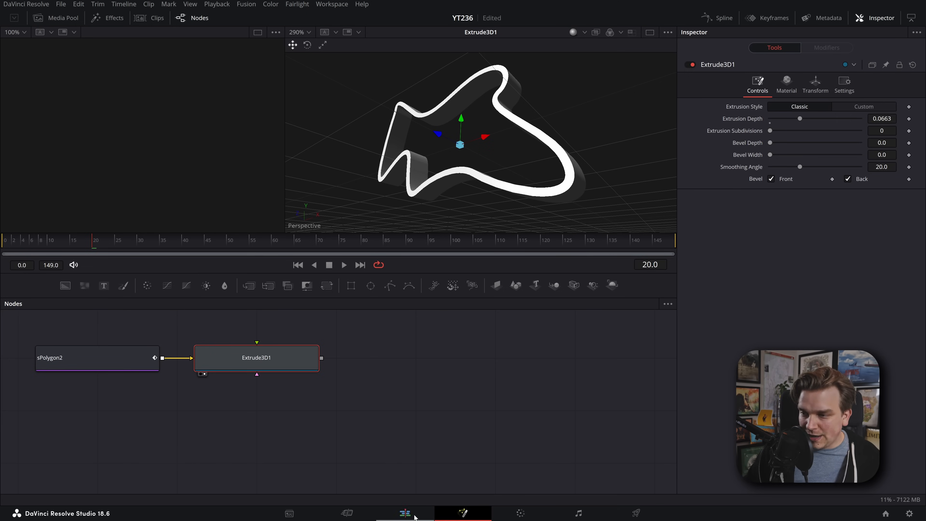
# Switch to the Edit page, revisit Fusion briefly, and settle back on the Edit page.
pyautogui.click(405, 514)
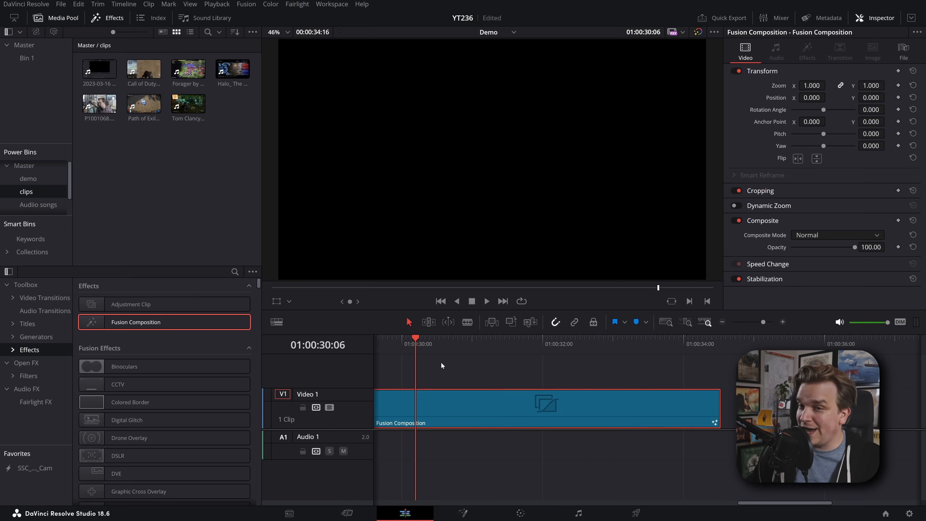
pyautogui.click(463, 514)
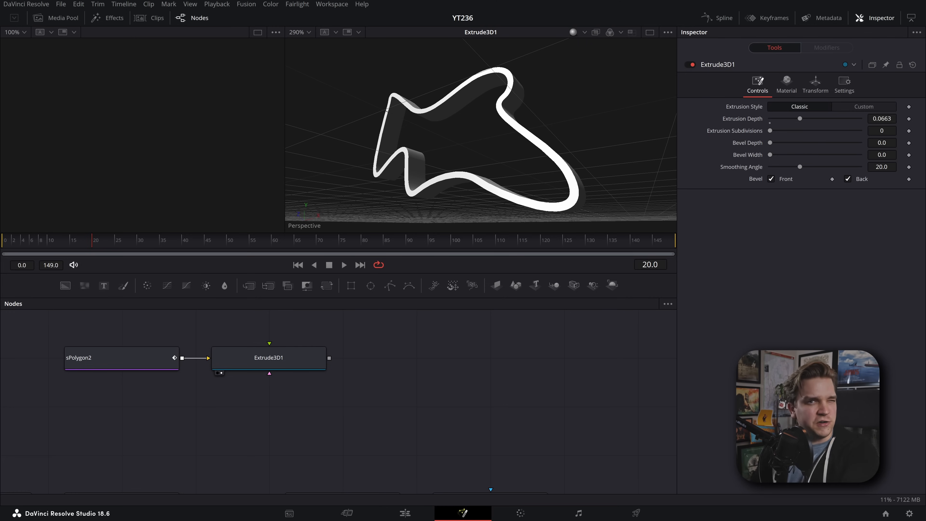
pyautogui.click(406, 513)
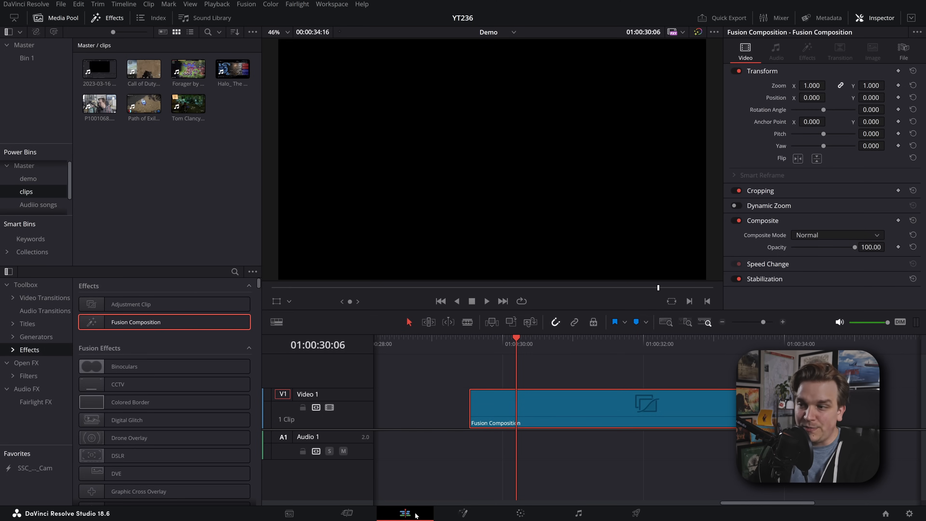